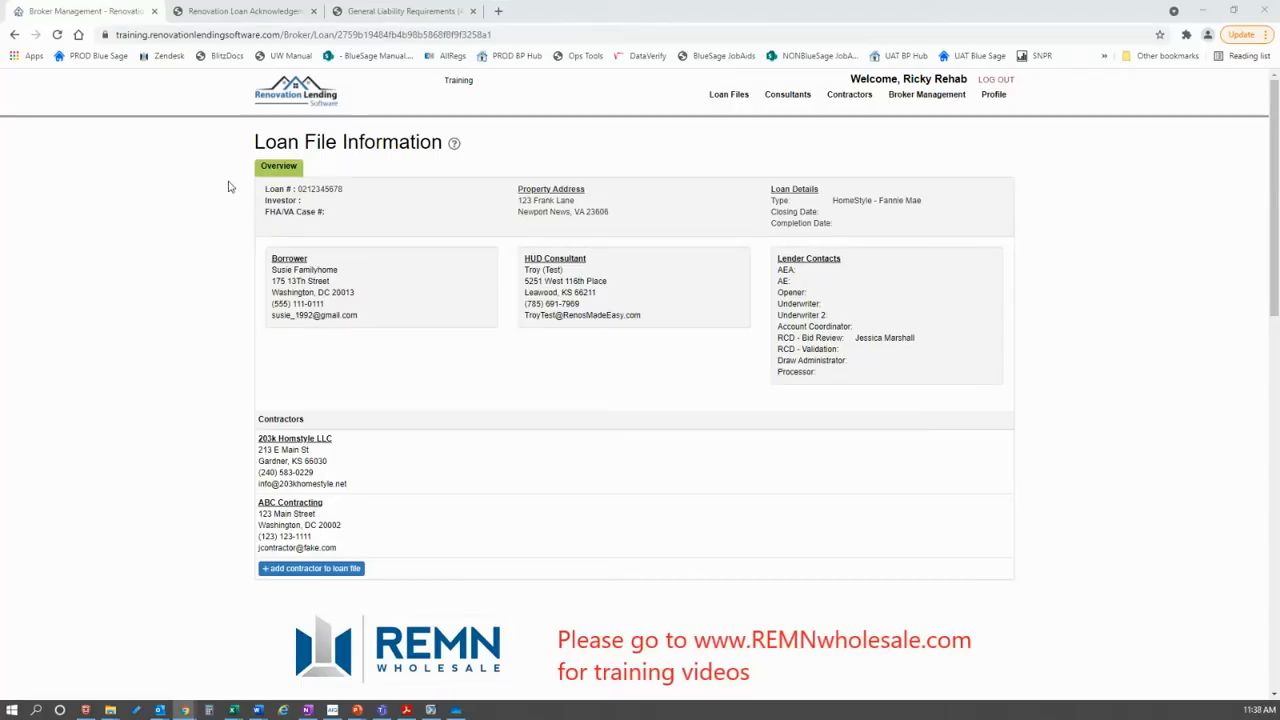
Step: Scroll the document checklist, briefly open the loan notes, then return to the checklist
scroll("down", 3)
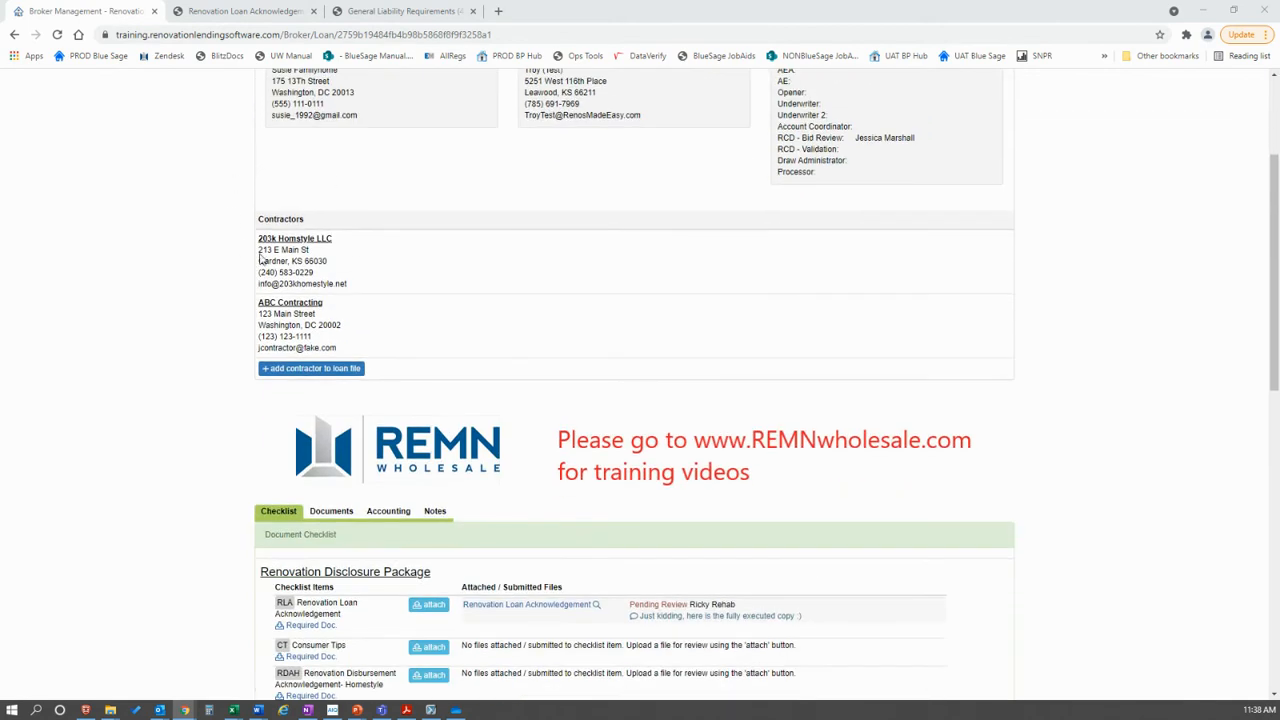
scroll("down", 3)
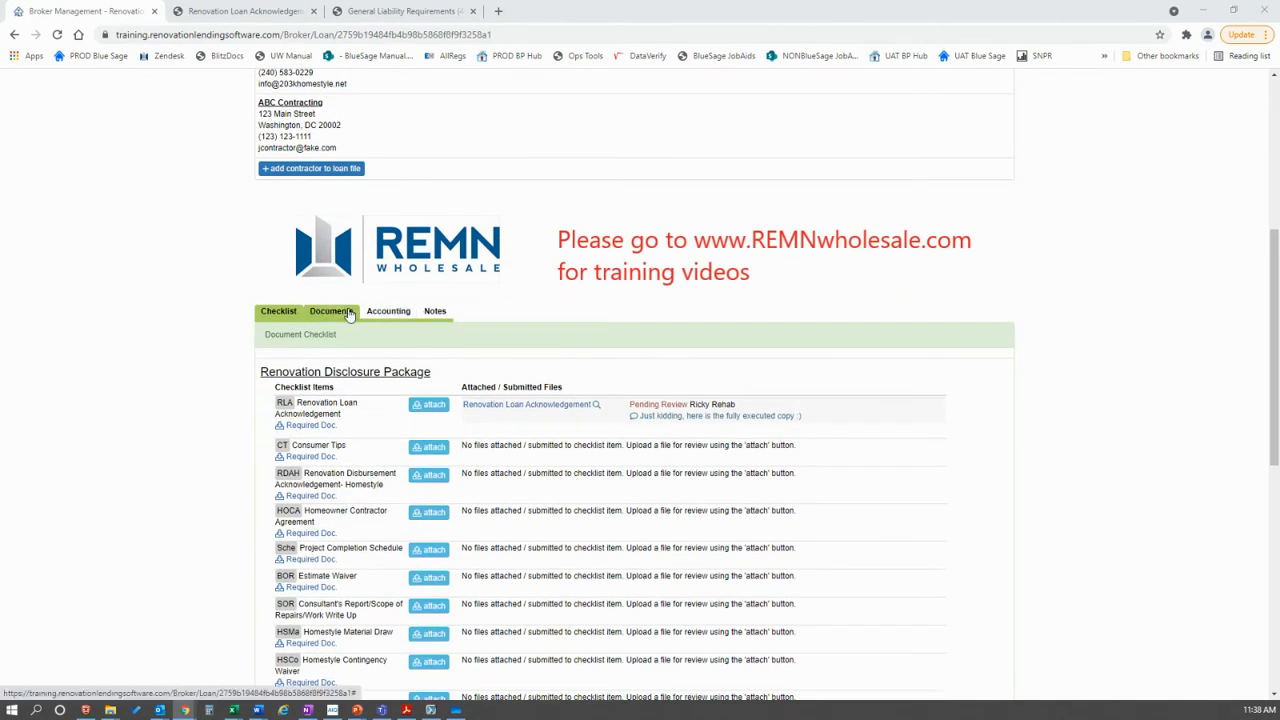
left_click(278, 311)
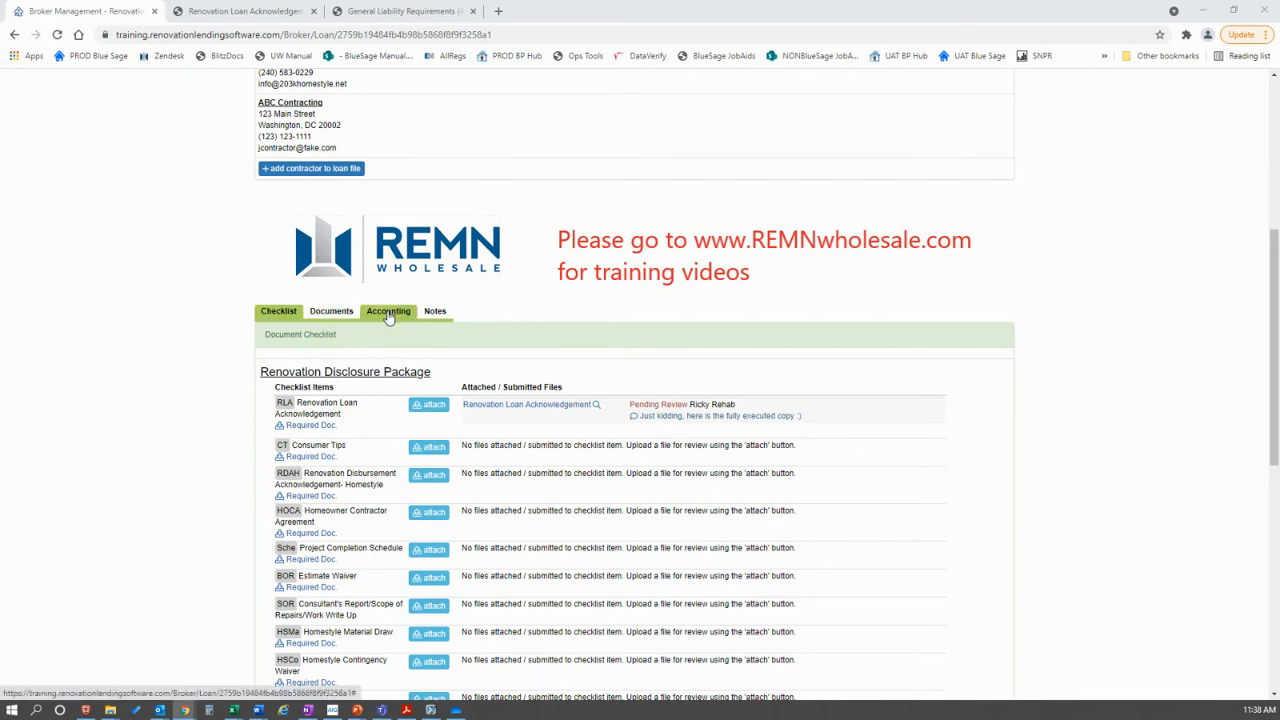
mouse_move(435, 311)
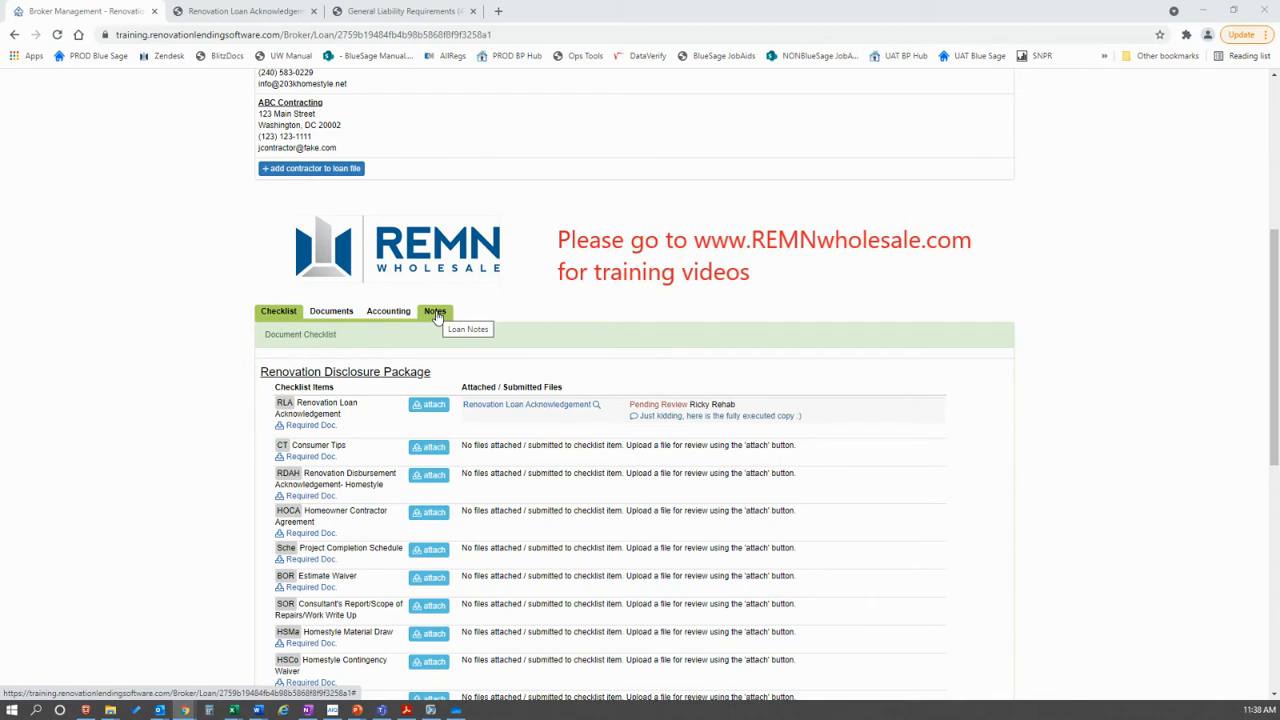
left_click(434, 311)
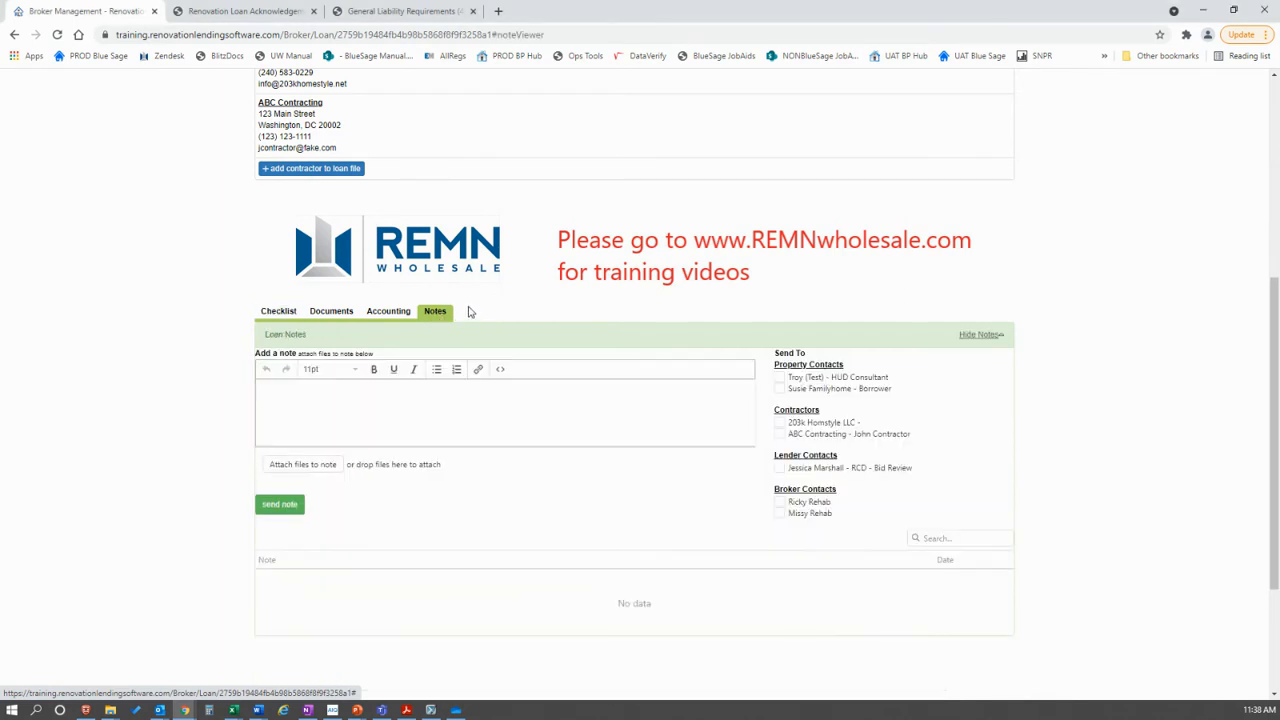
left_click(434, 311)
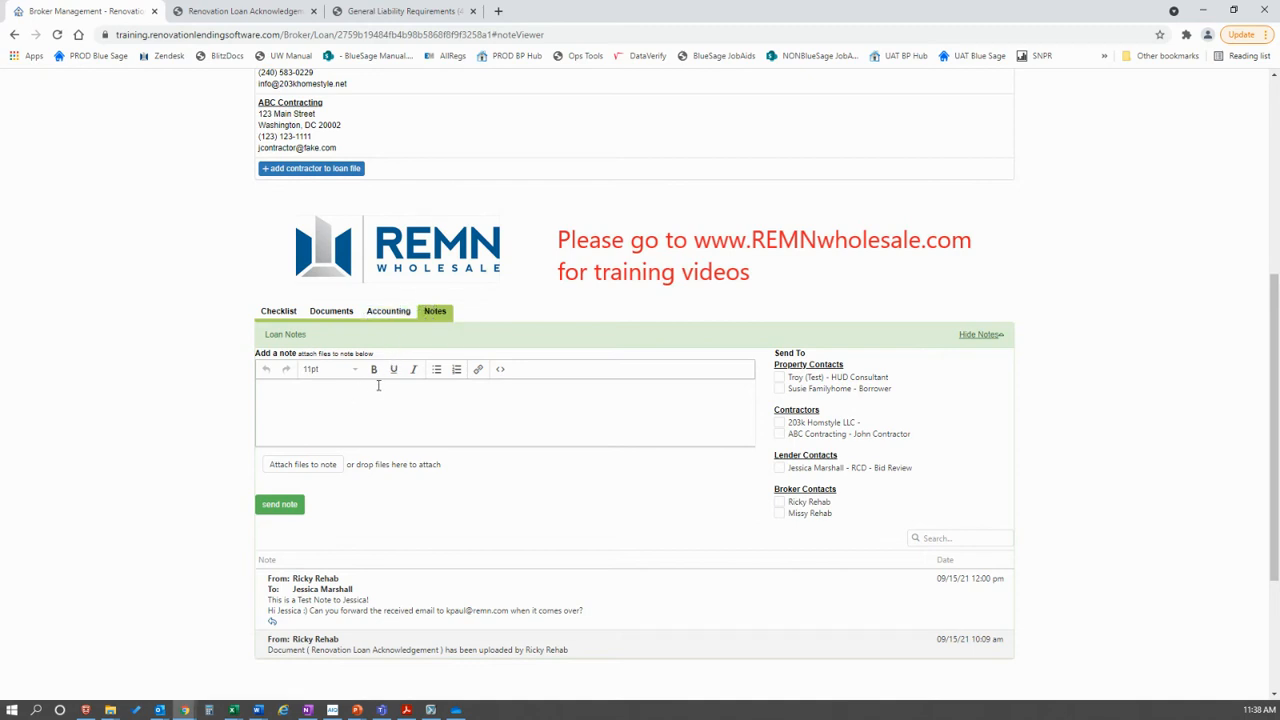
mouse_move(413, 369)
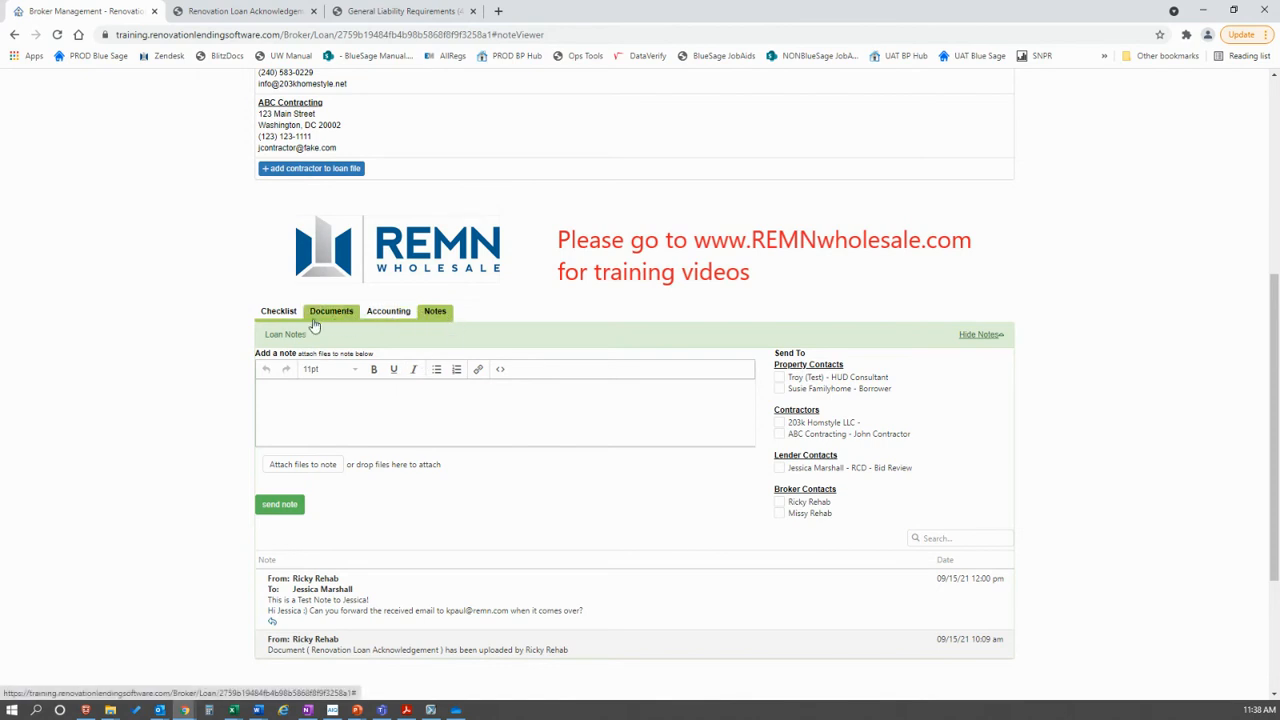
left_click(278, 311)
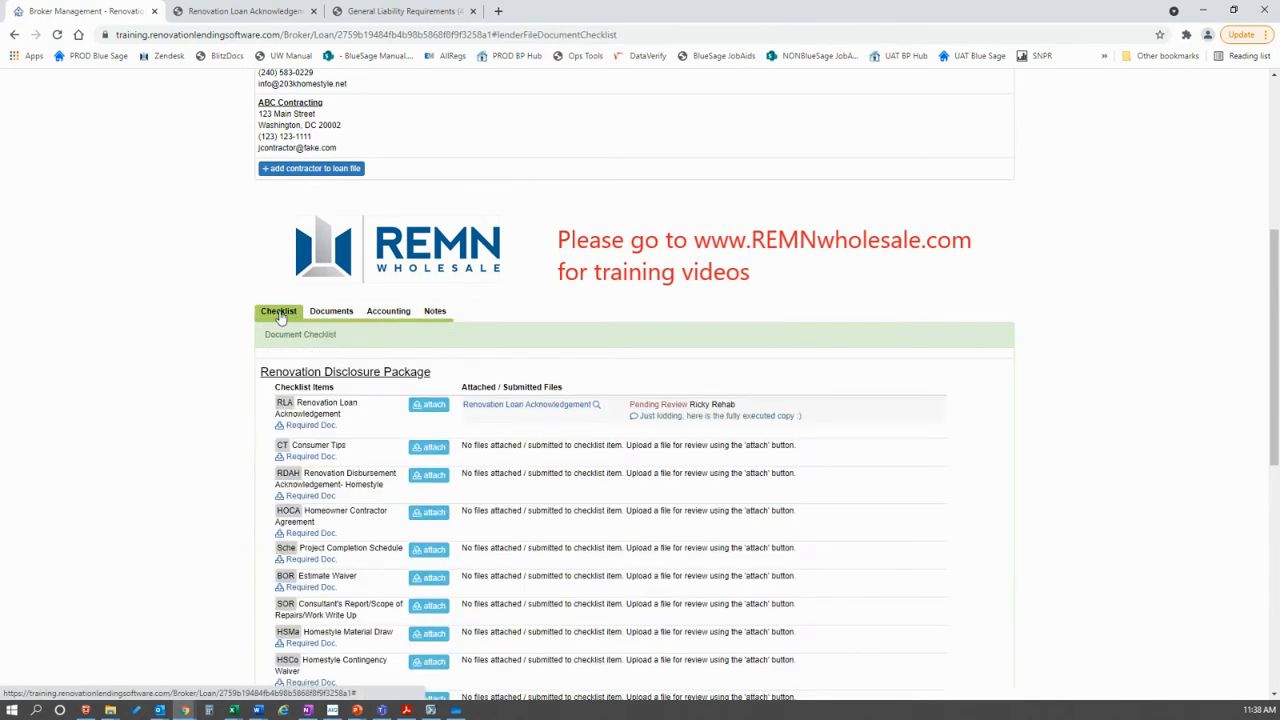
mouse_move(285, 290)
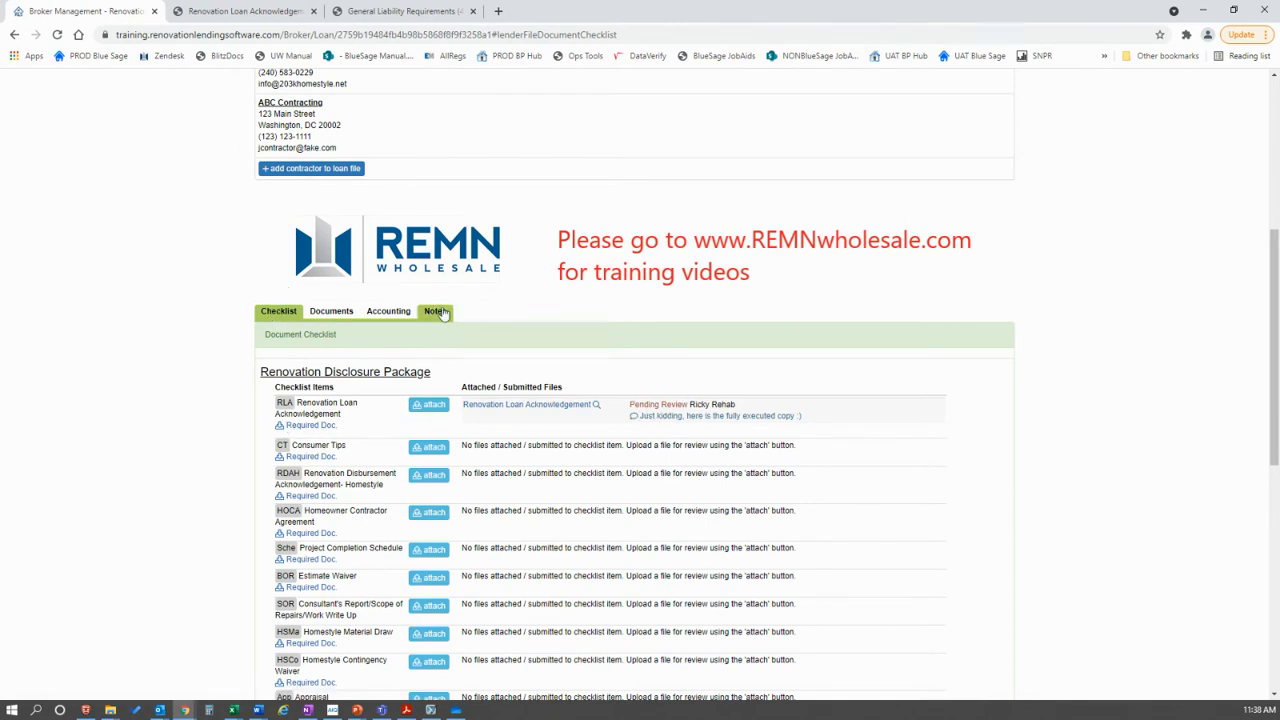
left_click(434, 311)
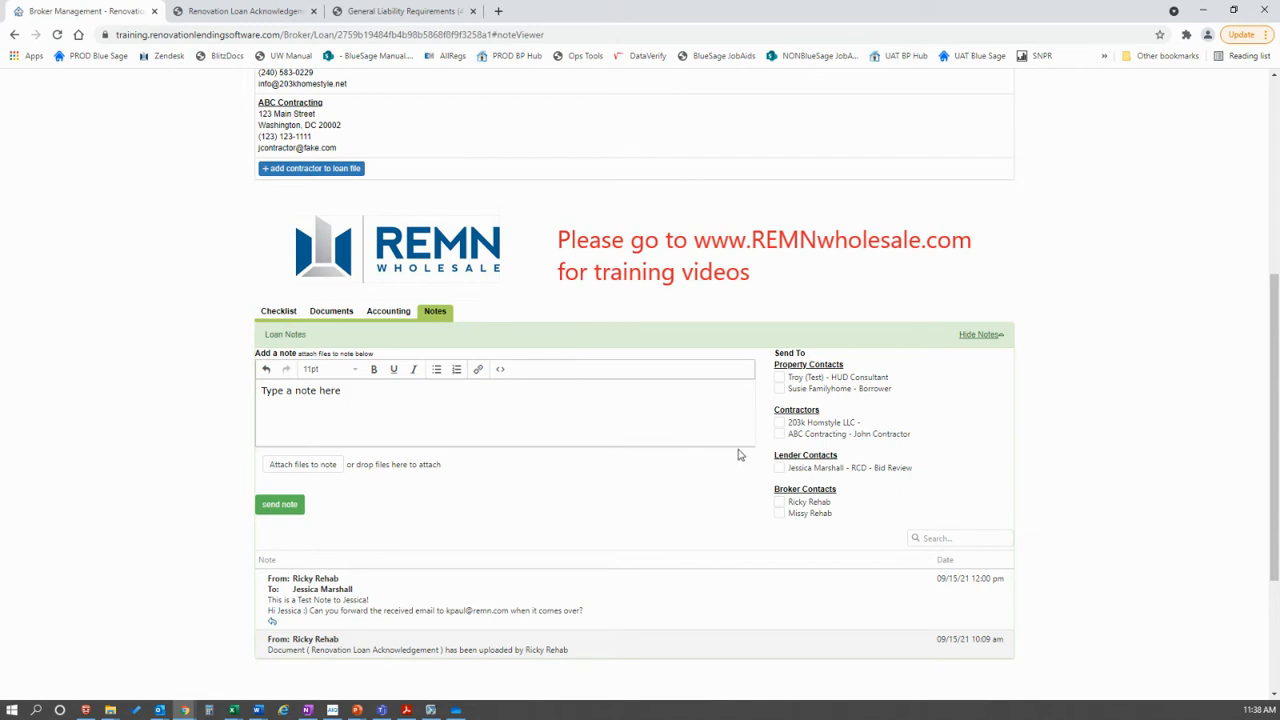
left_click(779, 467)
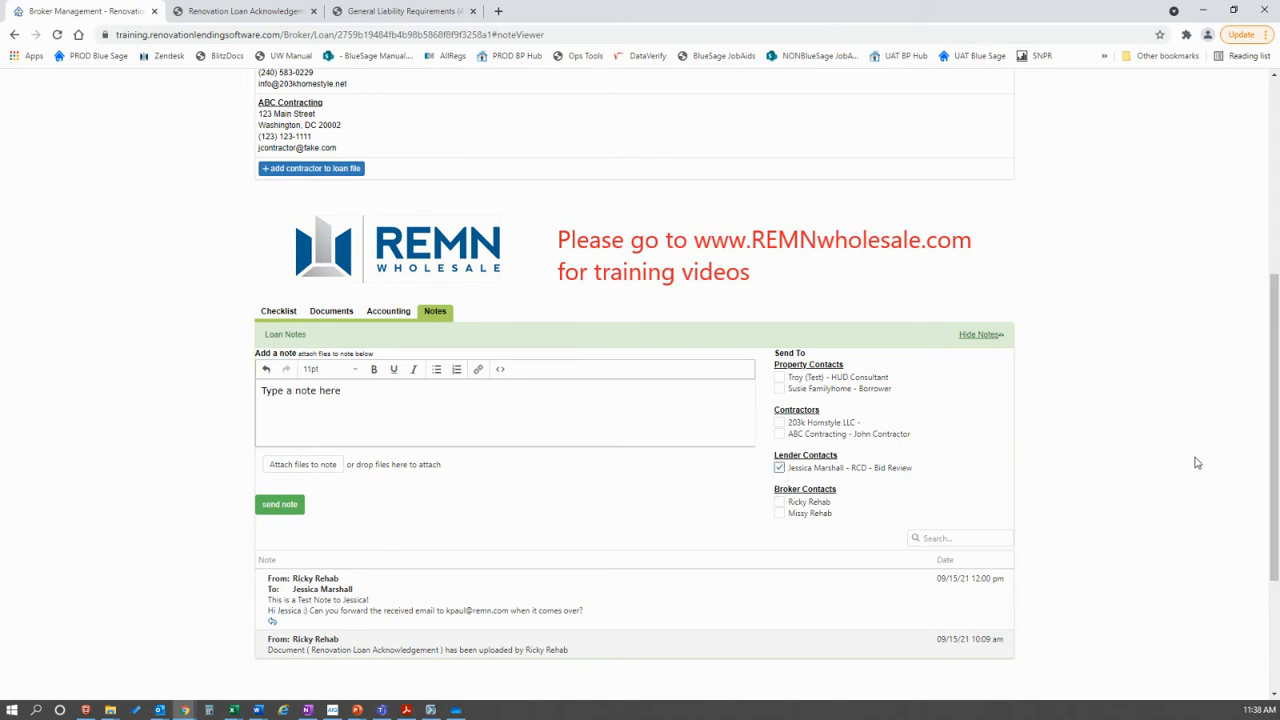
mouse_move(935, 440)
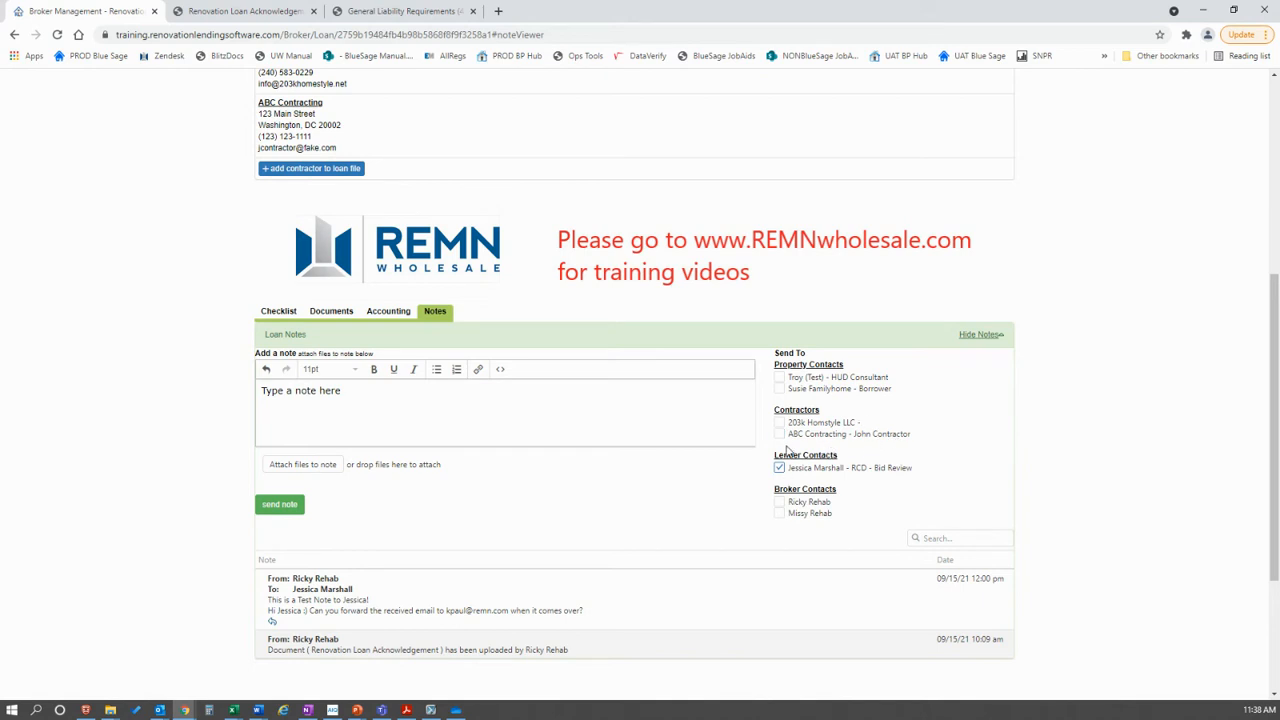
scroll("down", 3)
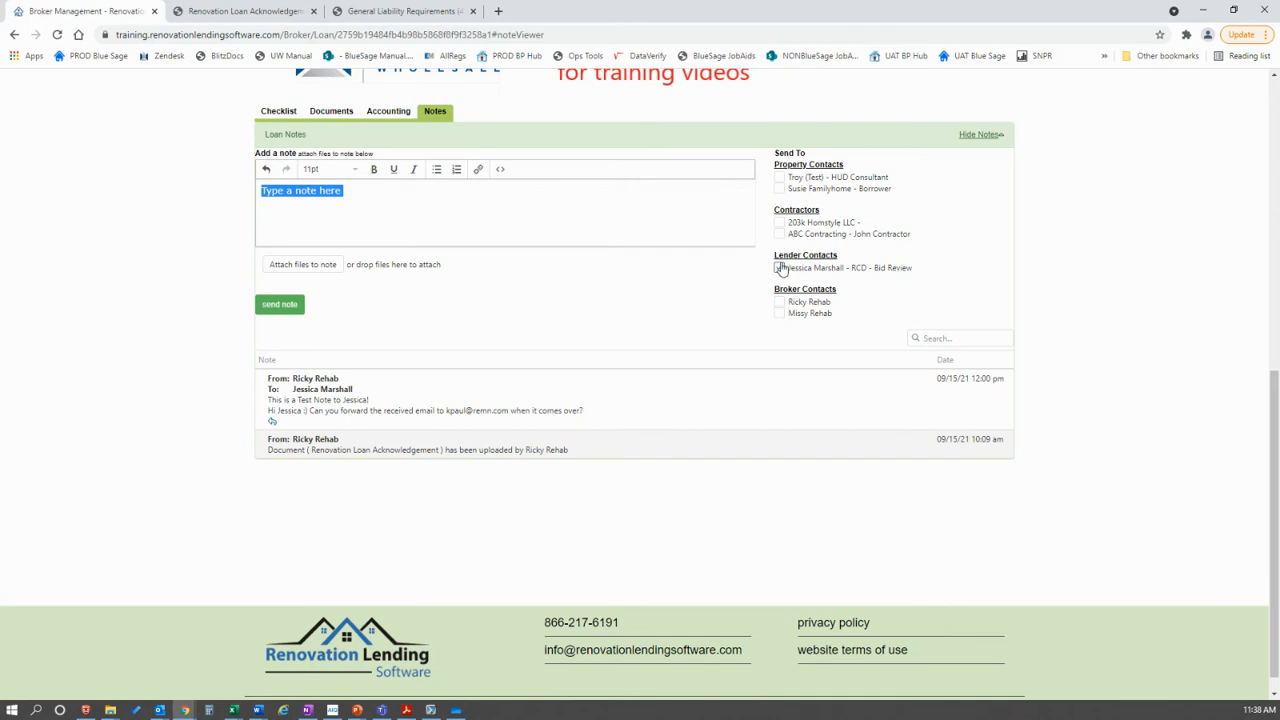
left_click(780, 267)
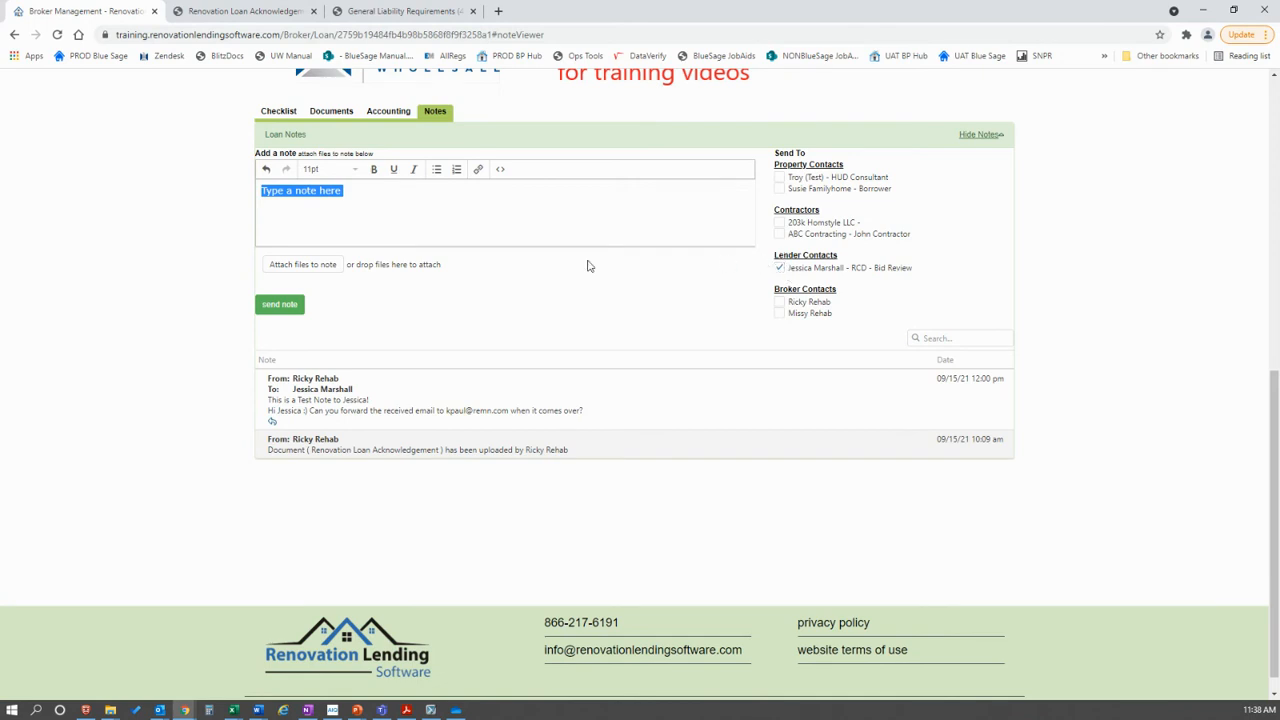
mouse_move(302, 264)
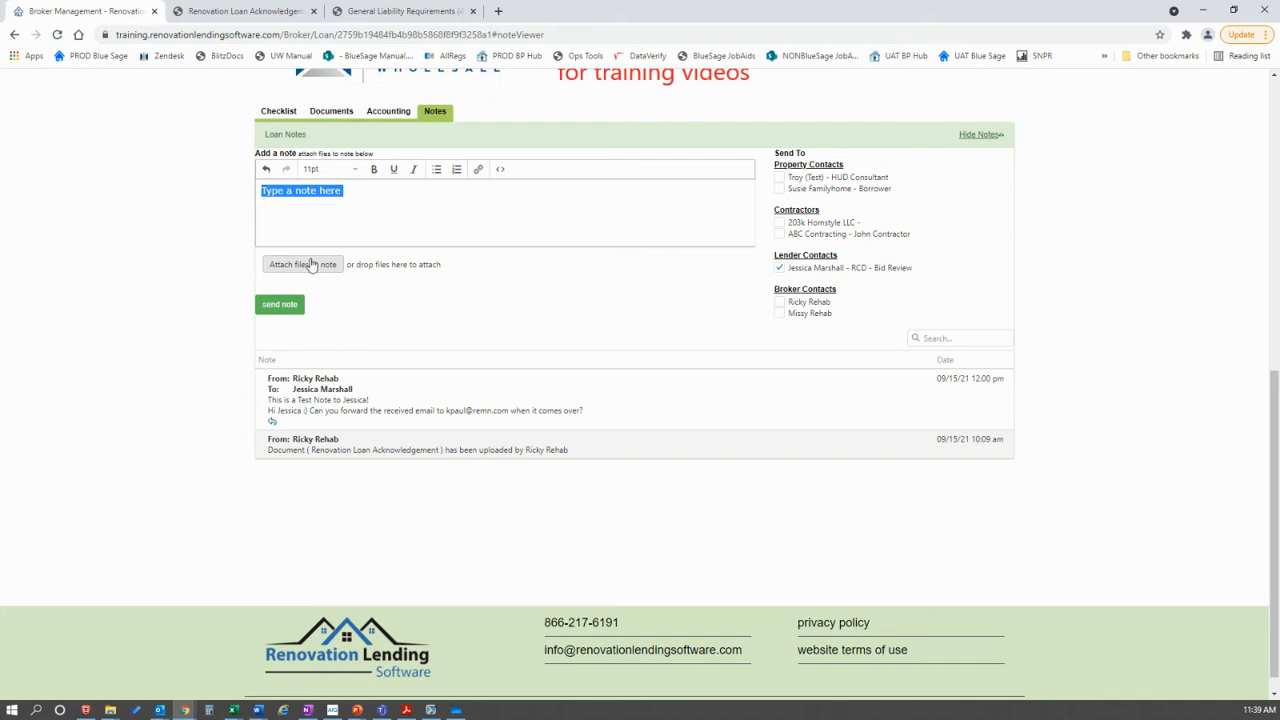
mouse_move(325, 265)
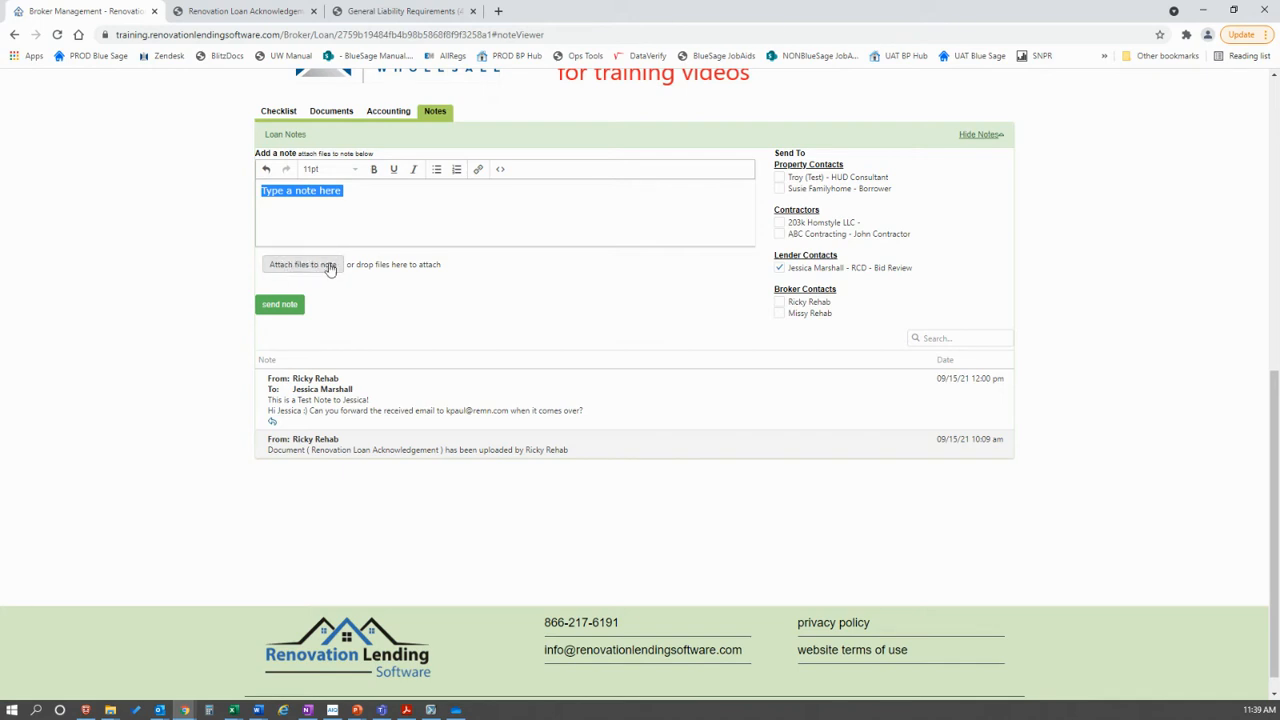
mouse_move(363, 244)
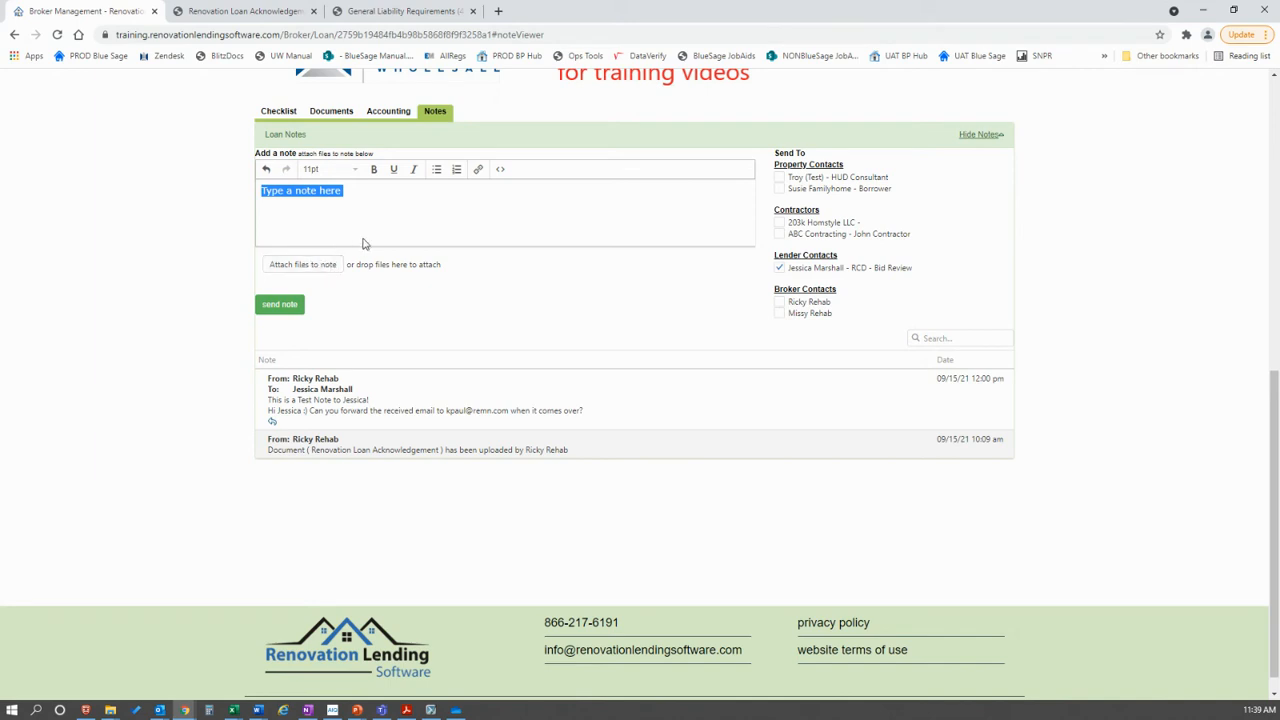
mouse_move(323, 256)
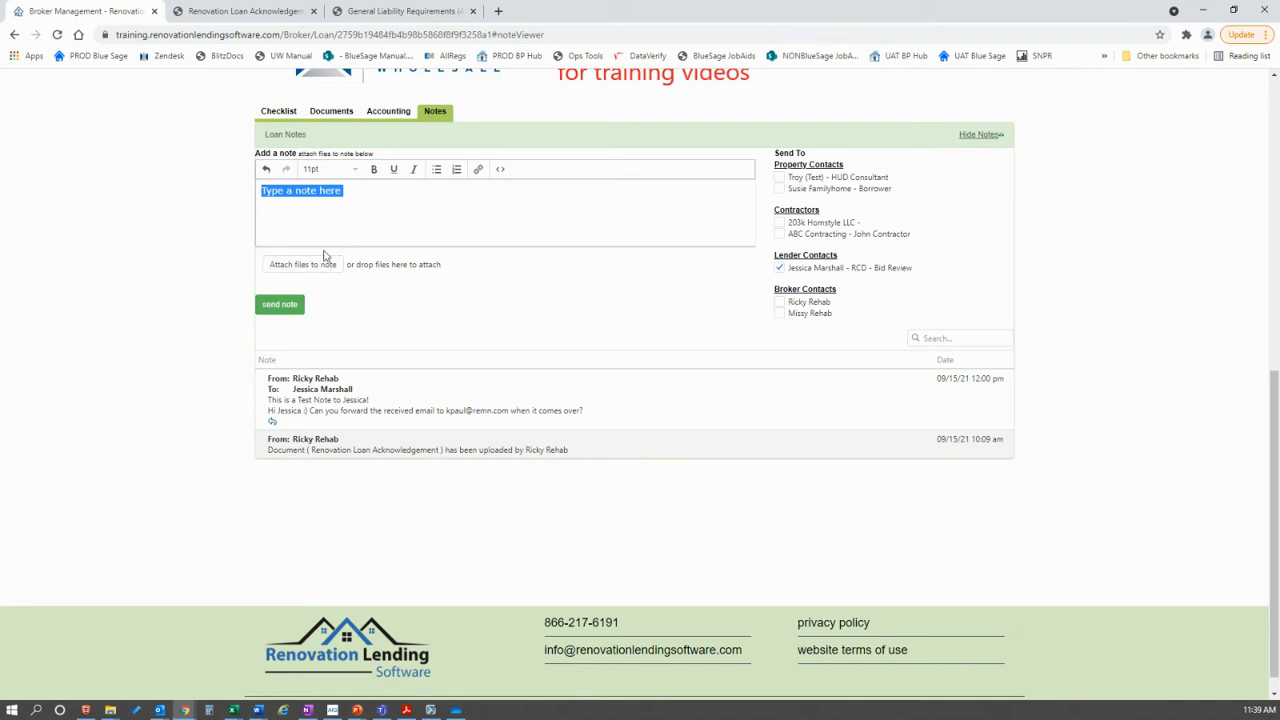
mouse_move(315, 253)
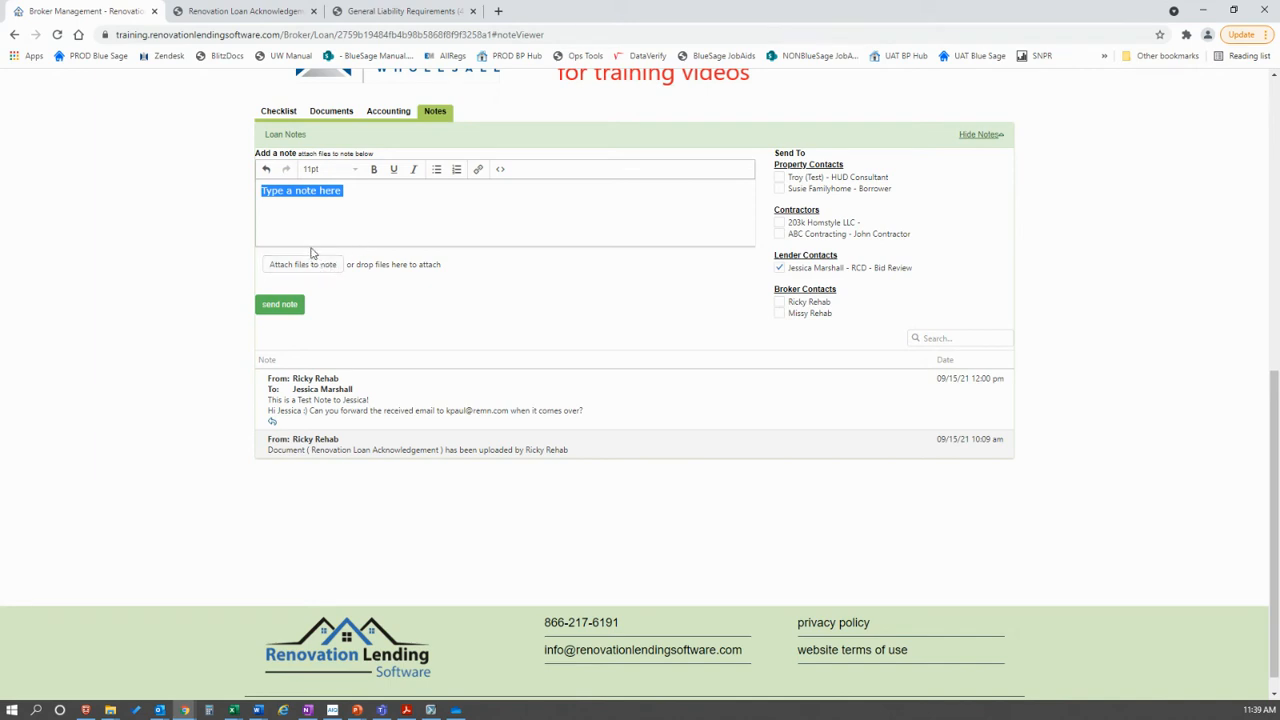
left_click(331, 111)
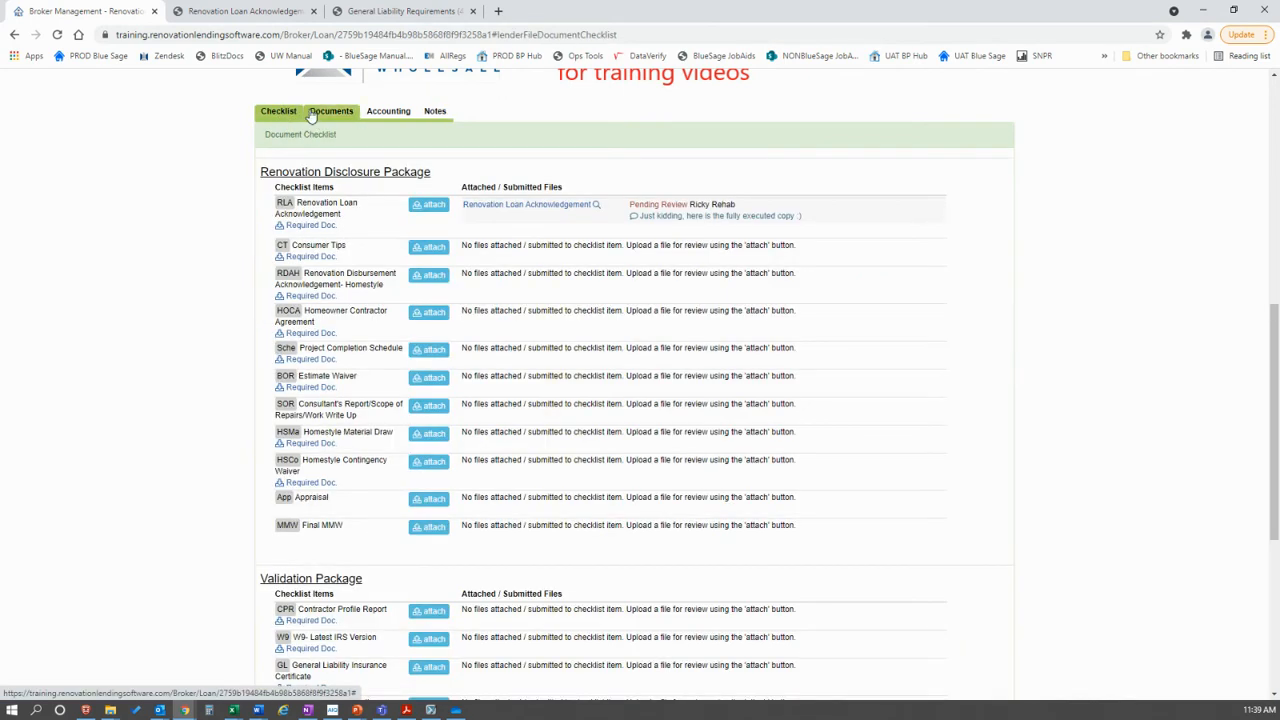
mouse_move(435, 111)
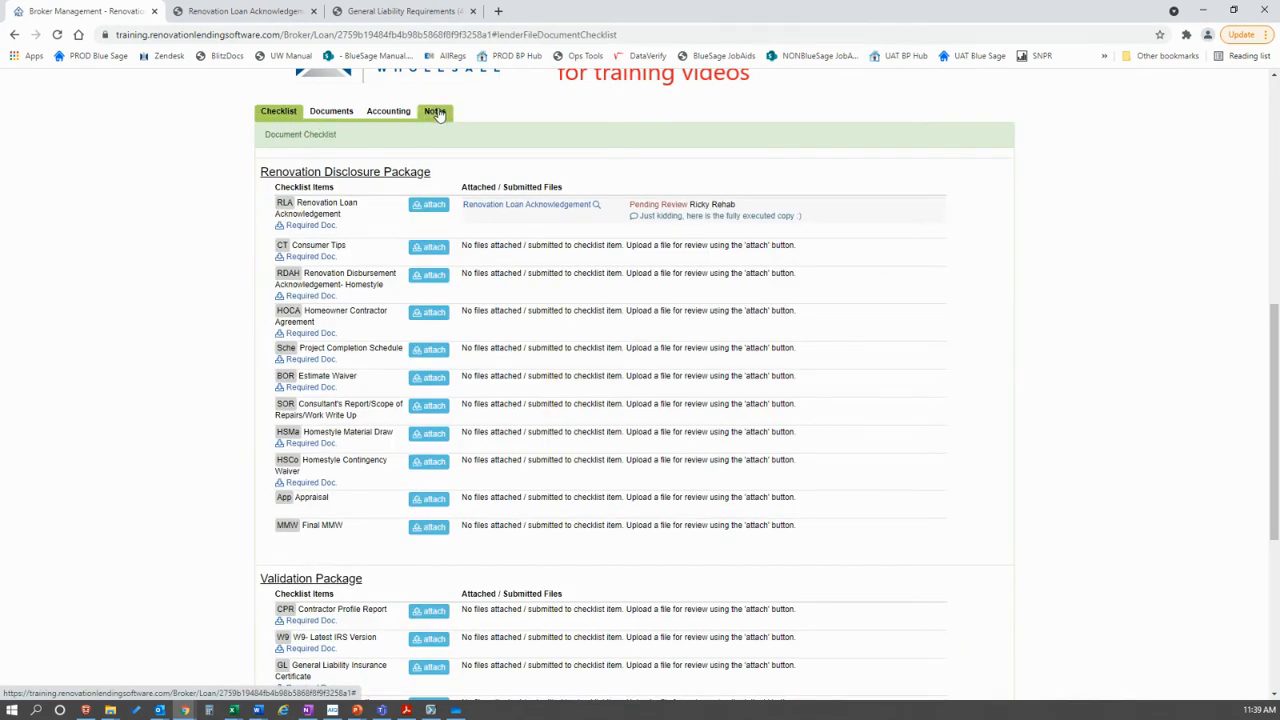
left_click(434, 111)
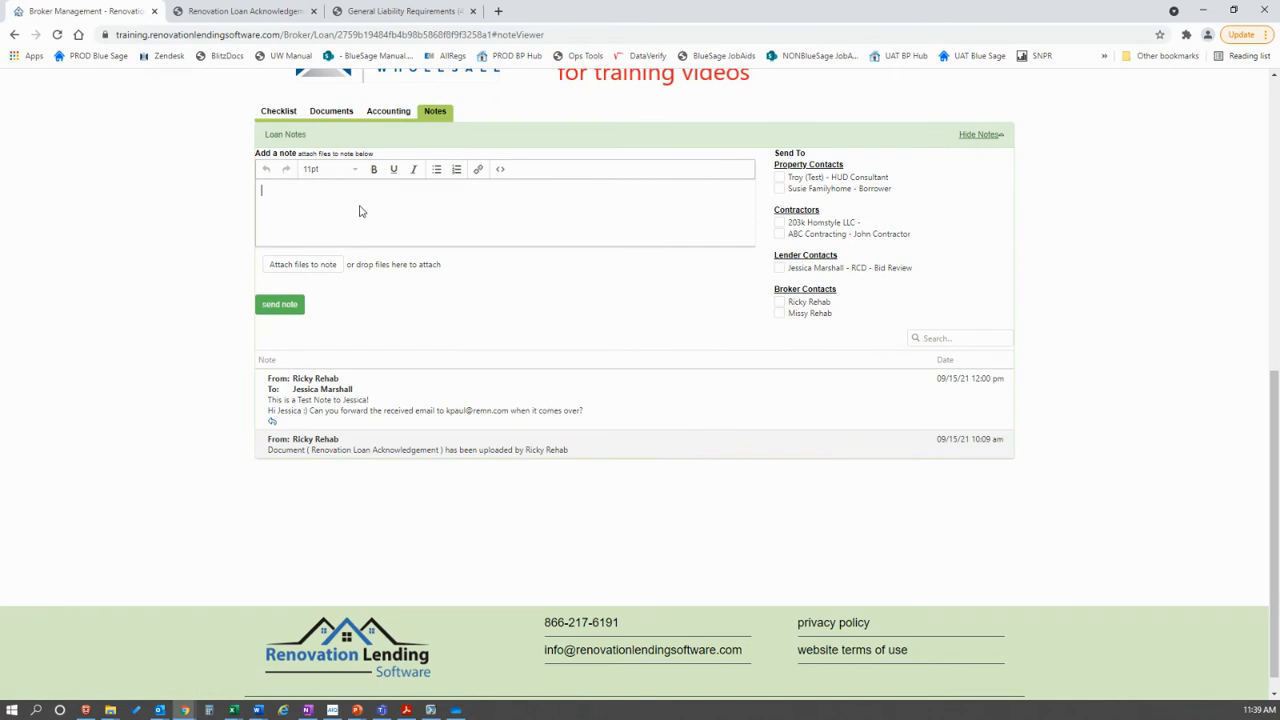
type("Hi Jessica, just looking")
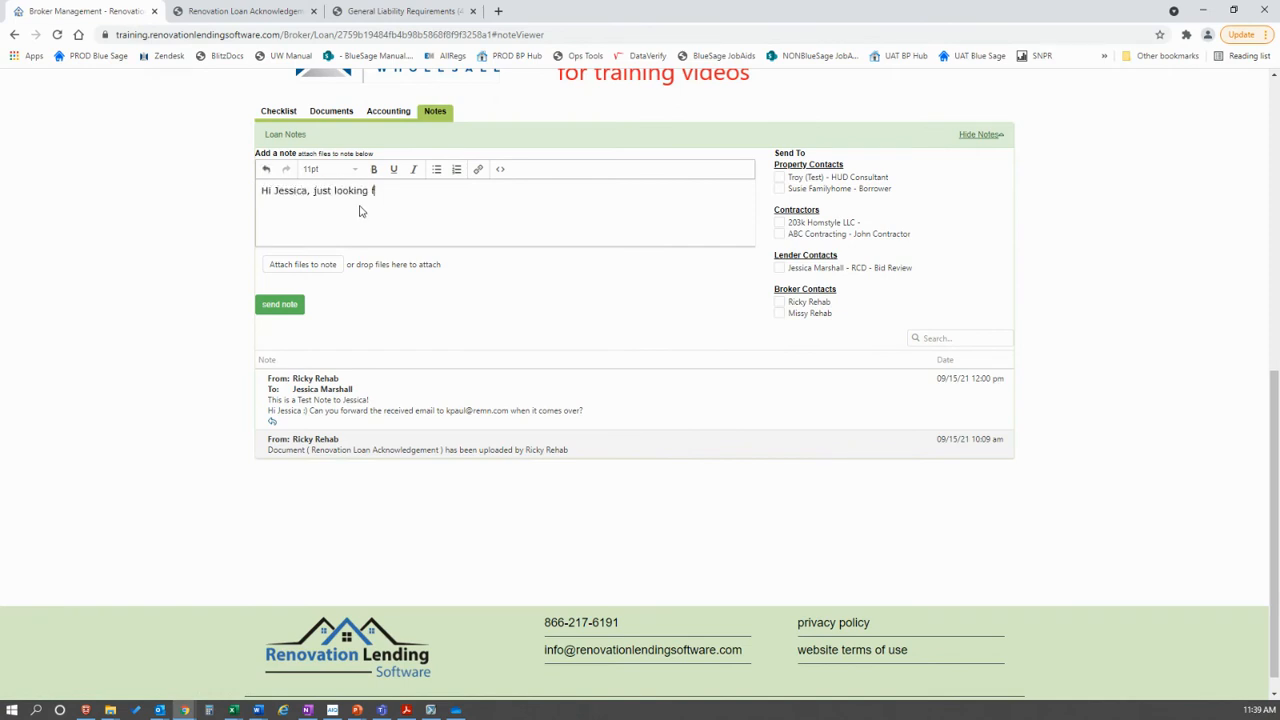
type("for a status update")
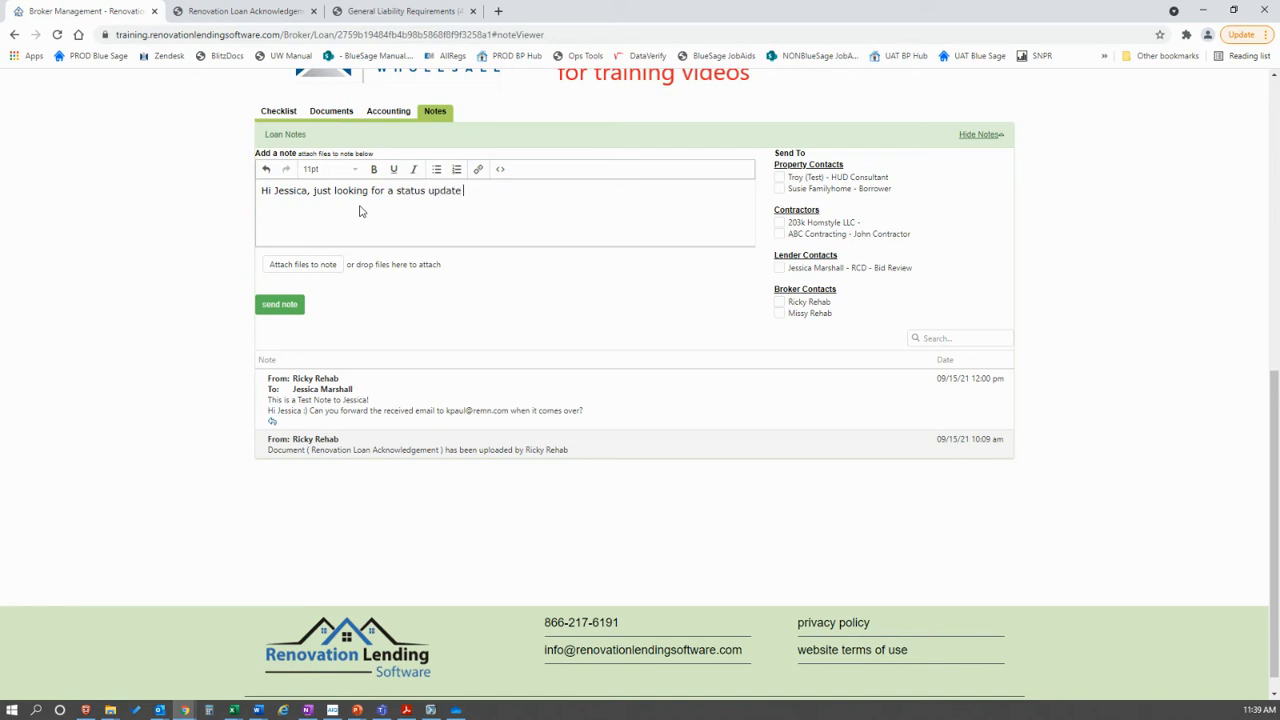
left_click(779, 267)
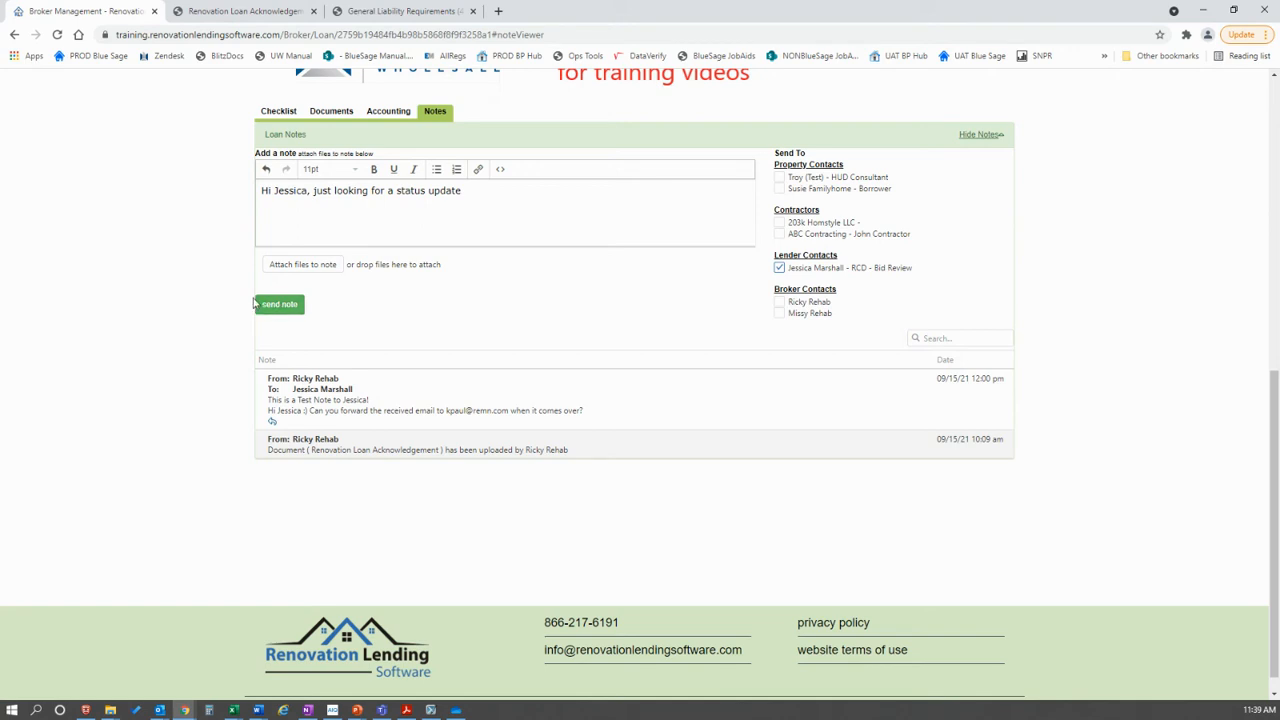
mouse_move(273, 387)
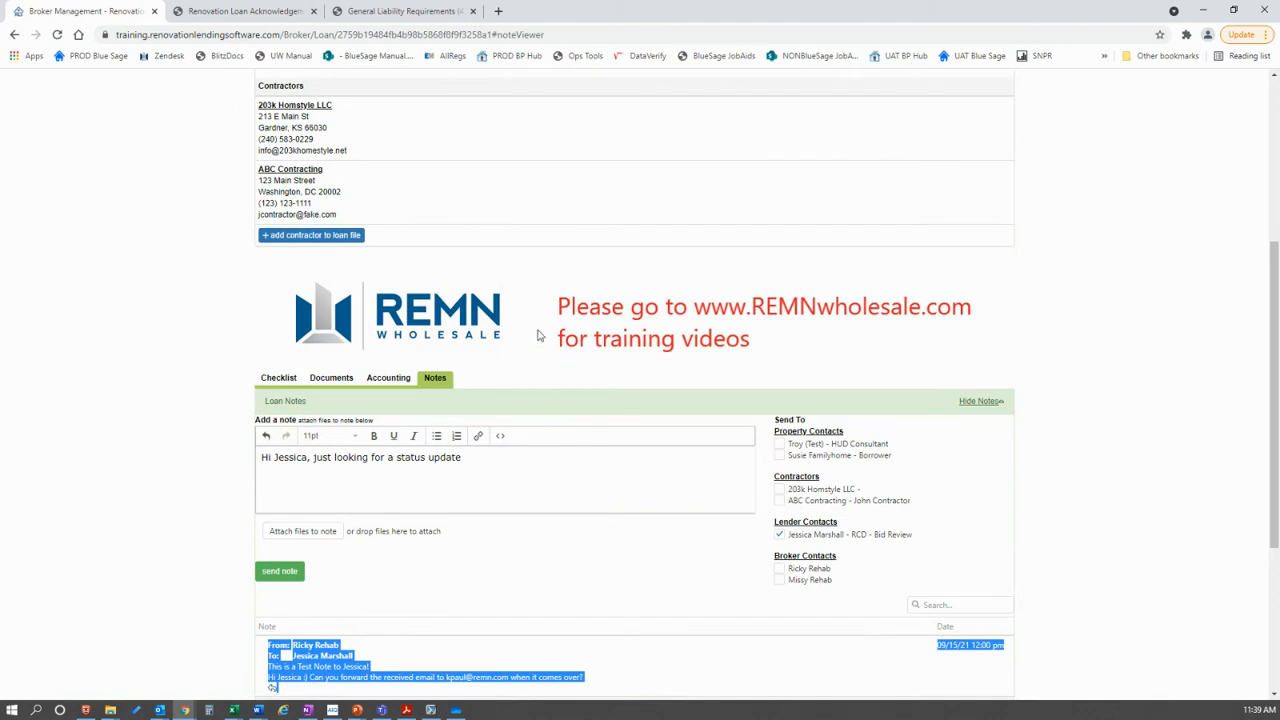
Step: Scroll down the notes page and bring up the example notification email in Outlook
scroll("down", 3)
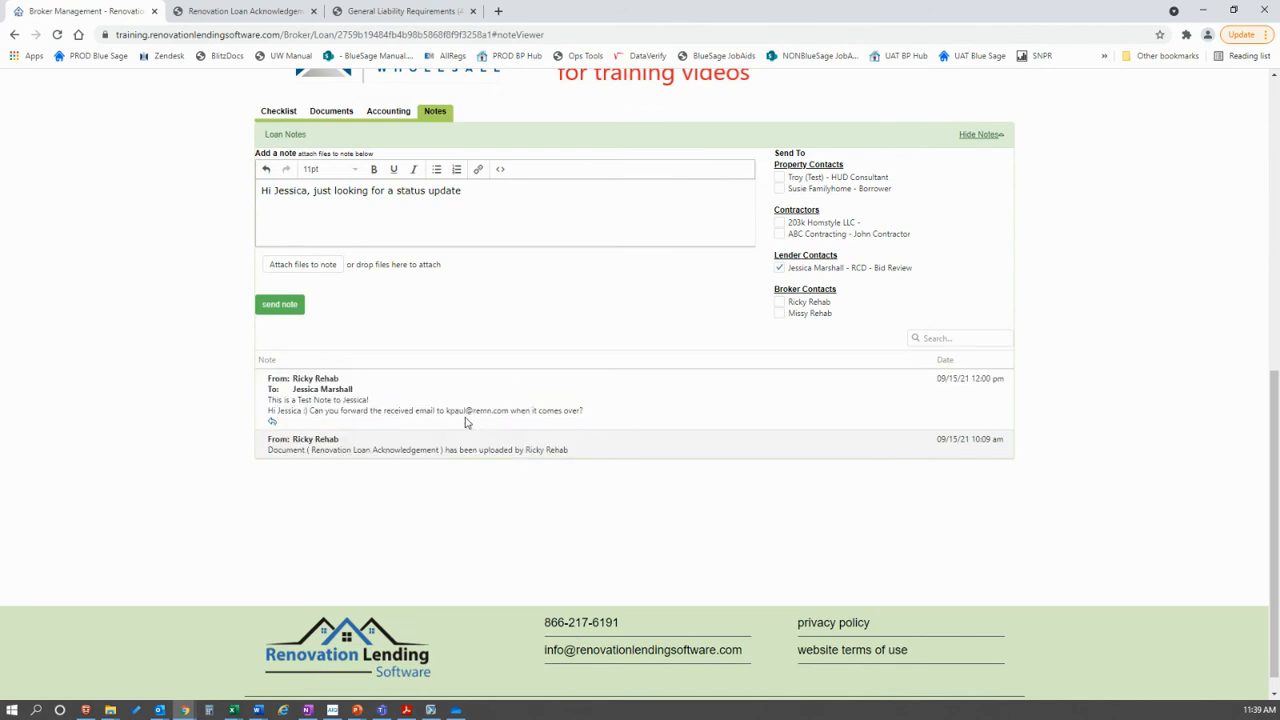
mouse_move(492, 410)
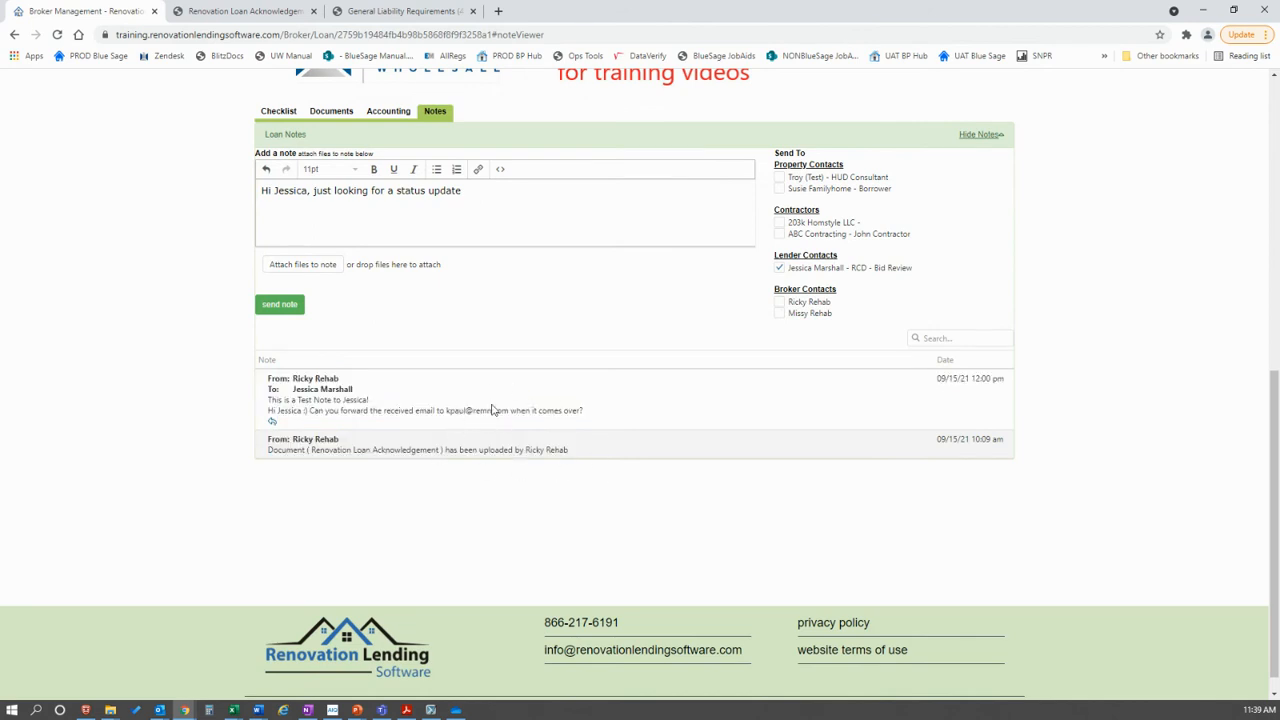
left_click(779, 268)
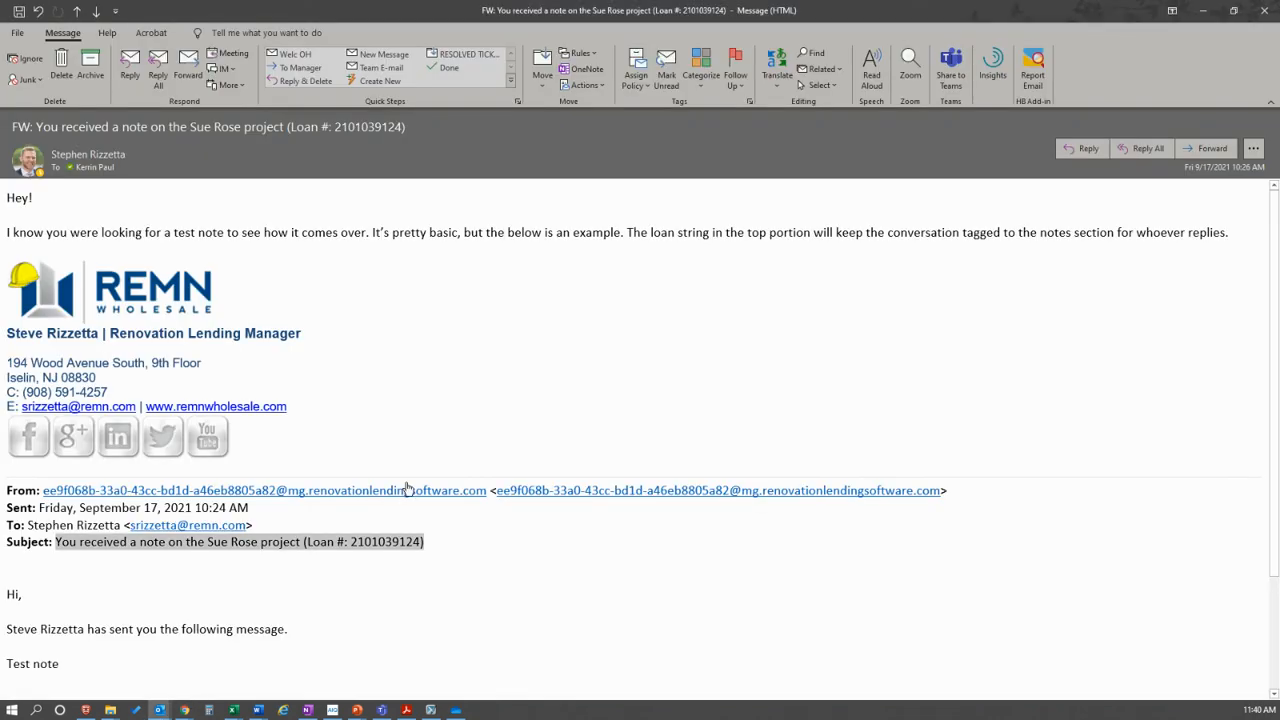
Step: Scroll the notification email and highlight the sender line and the 'Test note' text
scroll("down", 3)
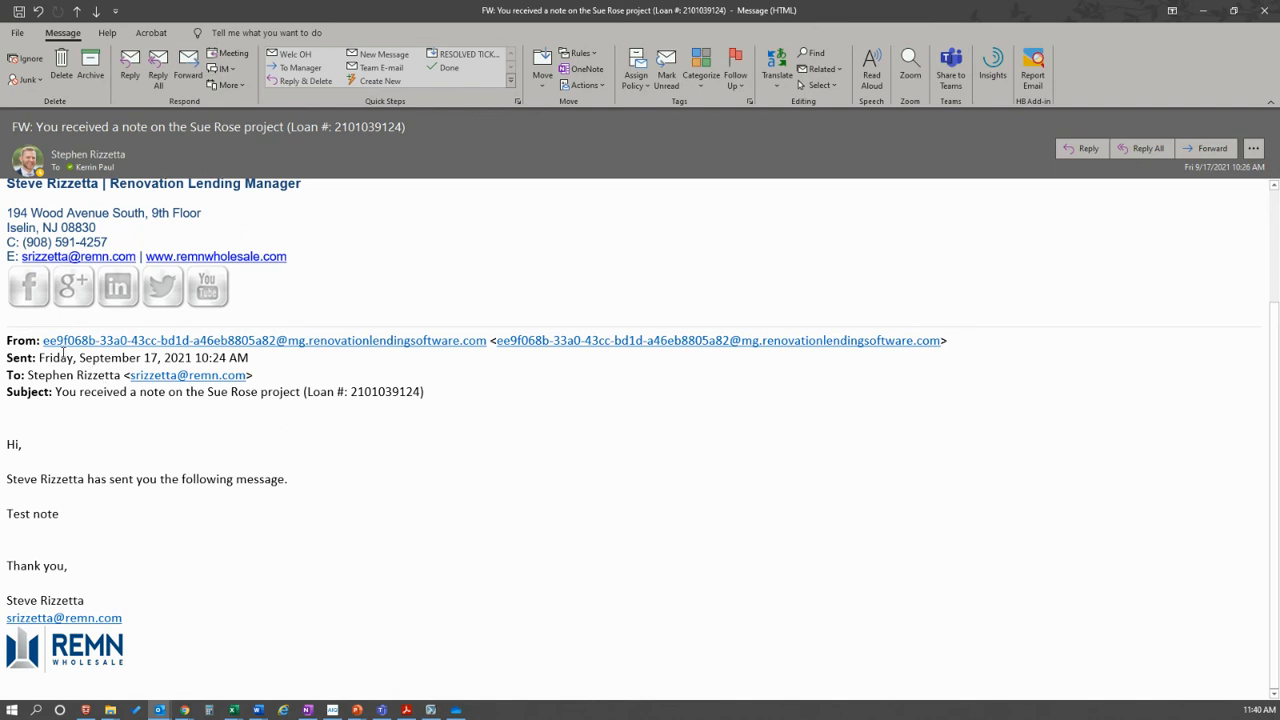
mouse_move(48, 344)
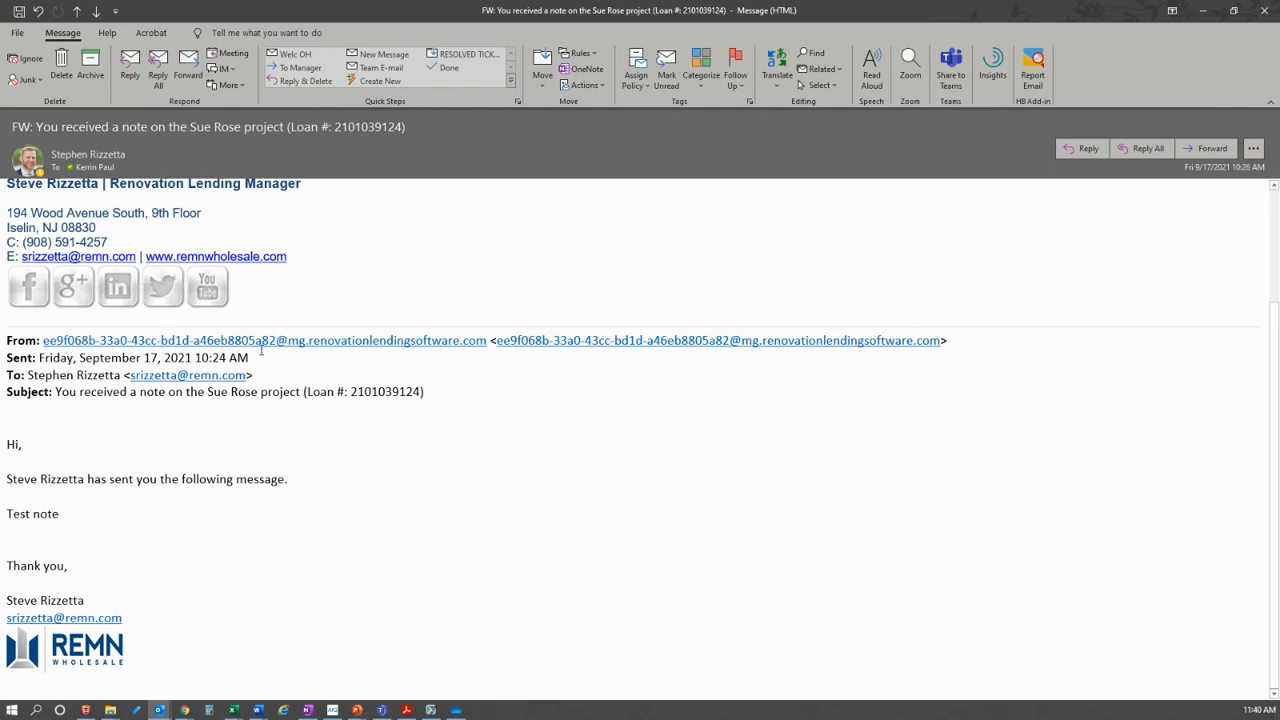
mouse_move(495, 345)
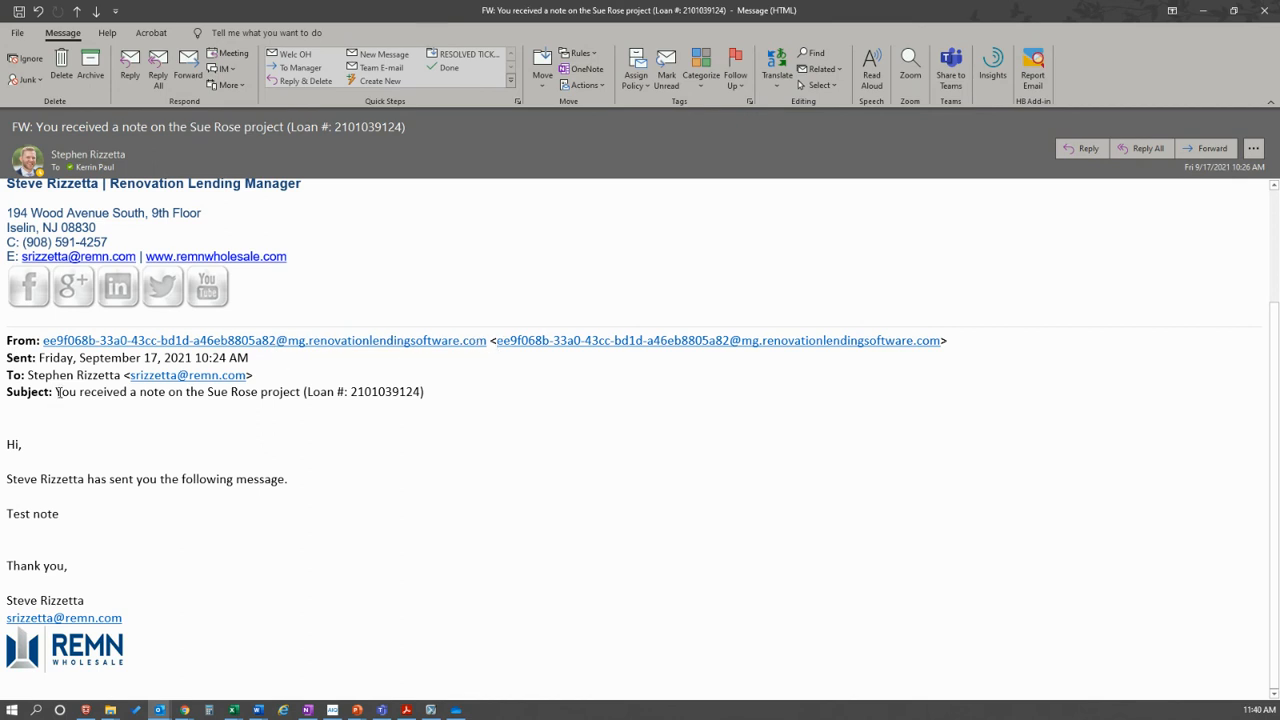
left_click_drag(56, 391, 227, 391)
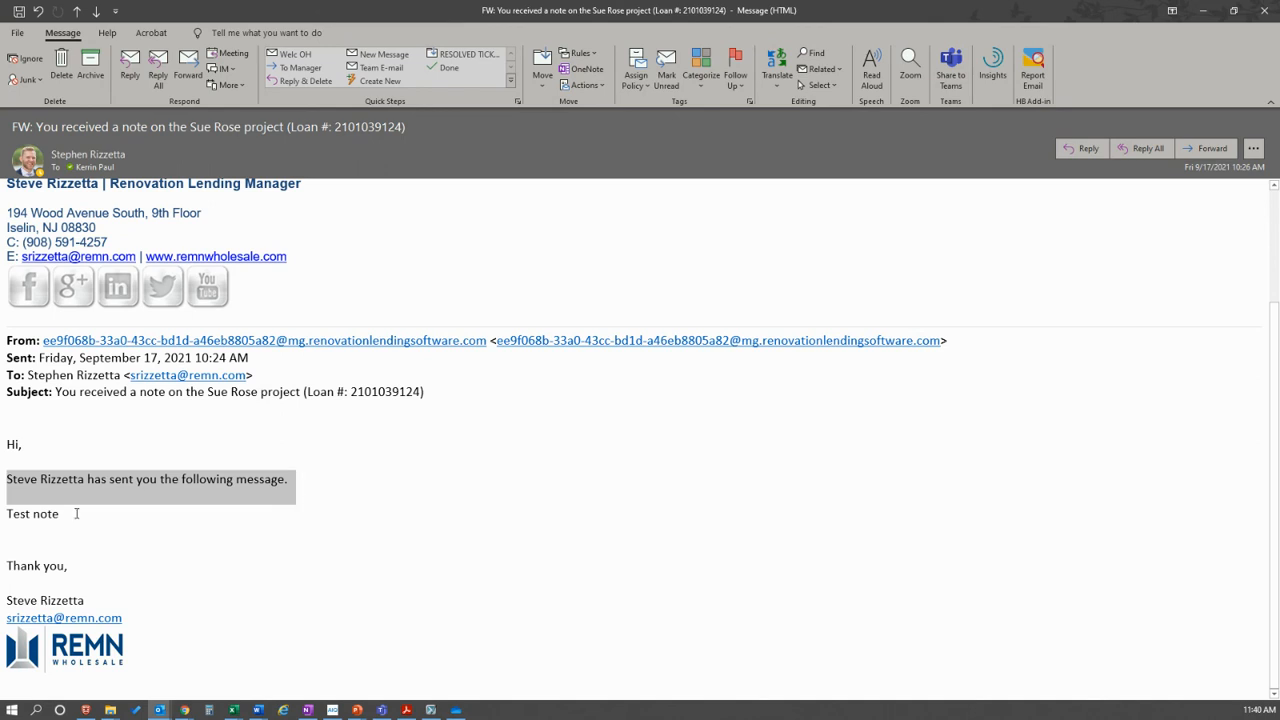
double_click(32, 513)
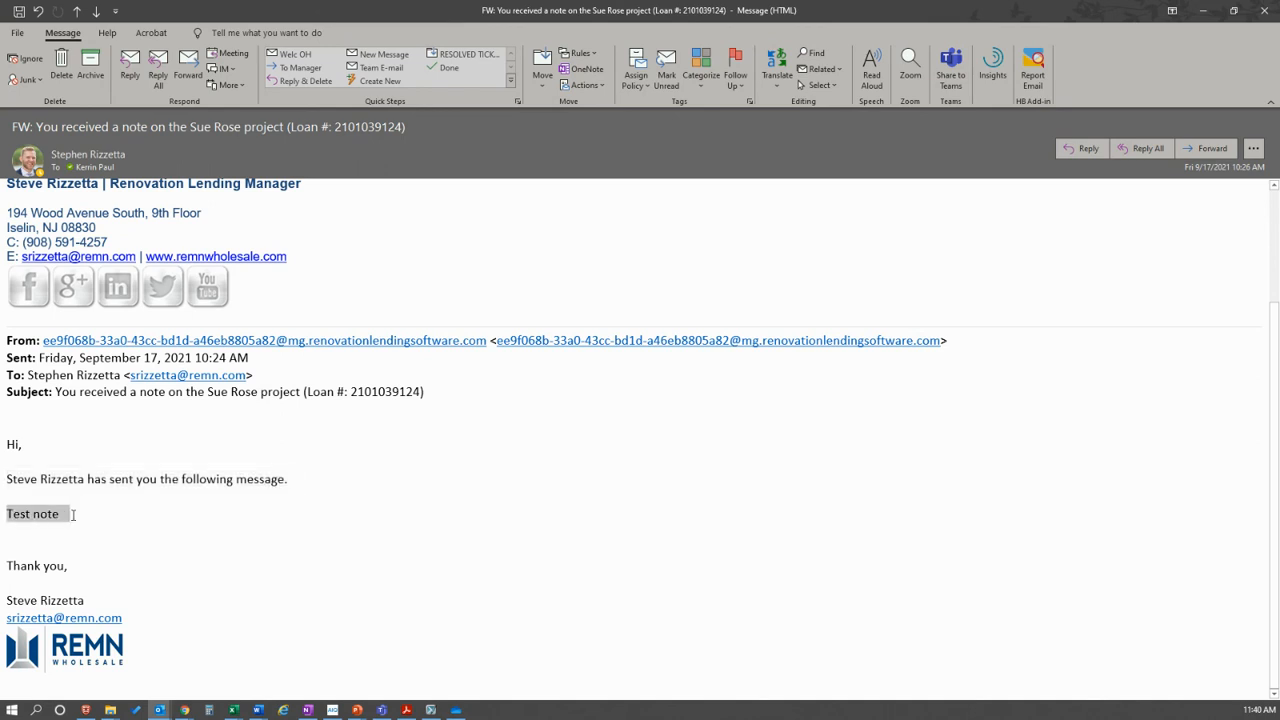
mouse_move(141, 522)
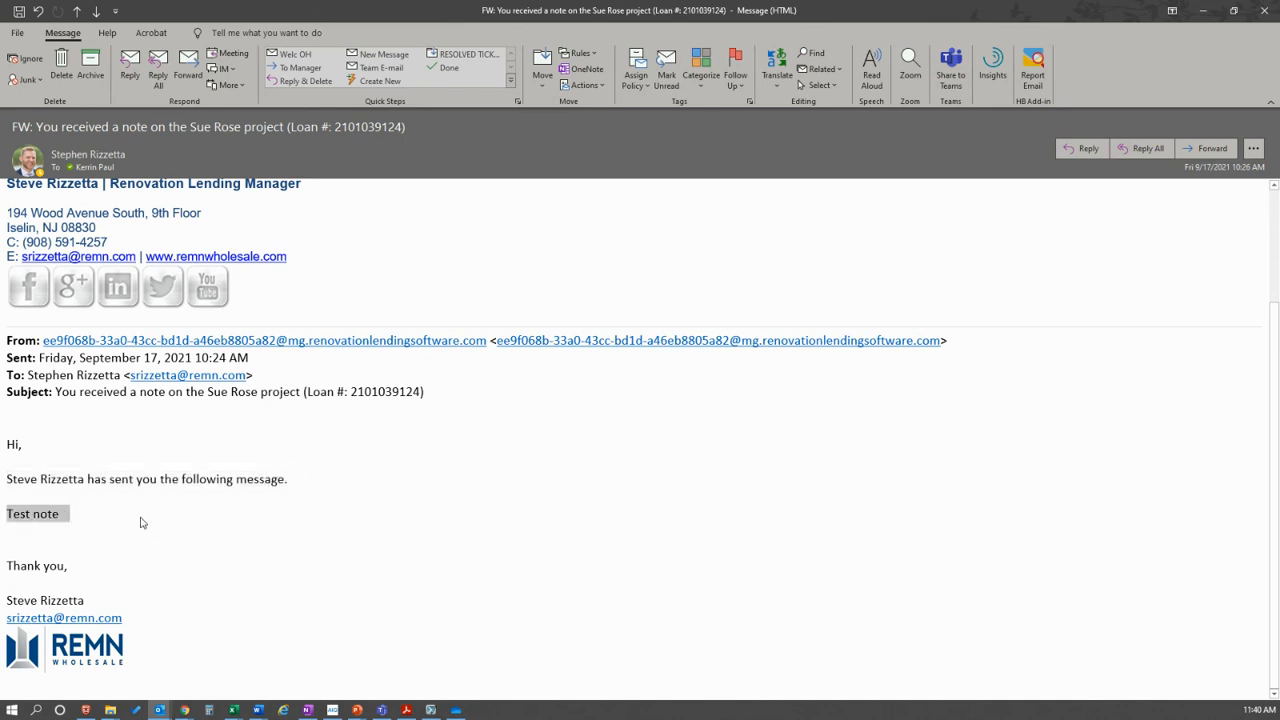
mouse_move(352, 519)
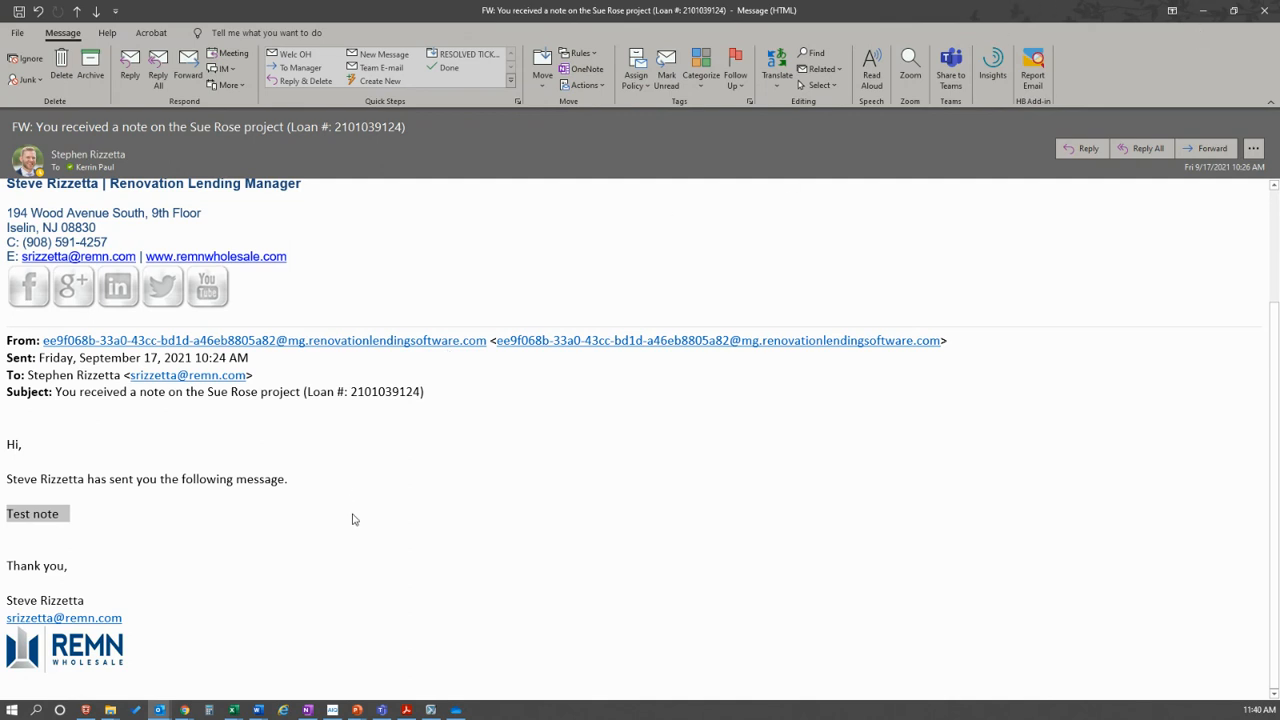
mouse_move(208, 424)
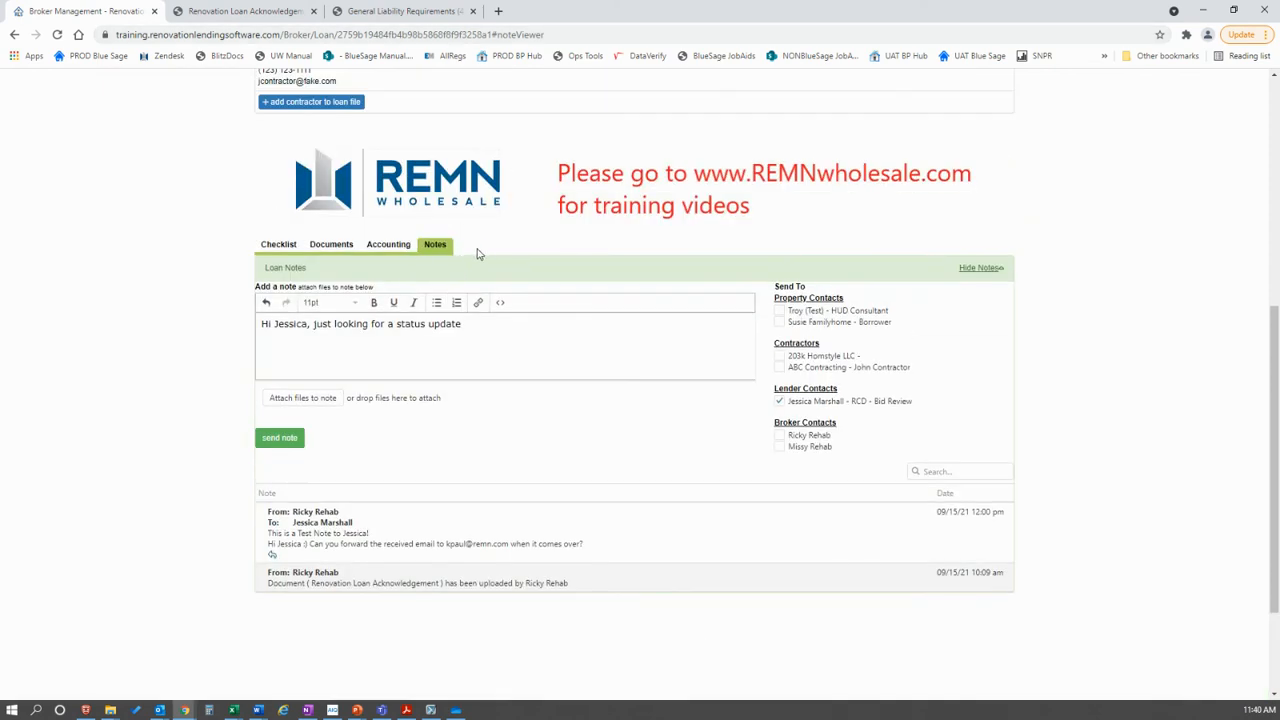
mouse_move(434, 244)
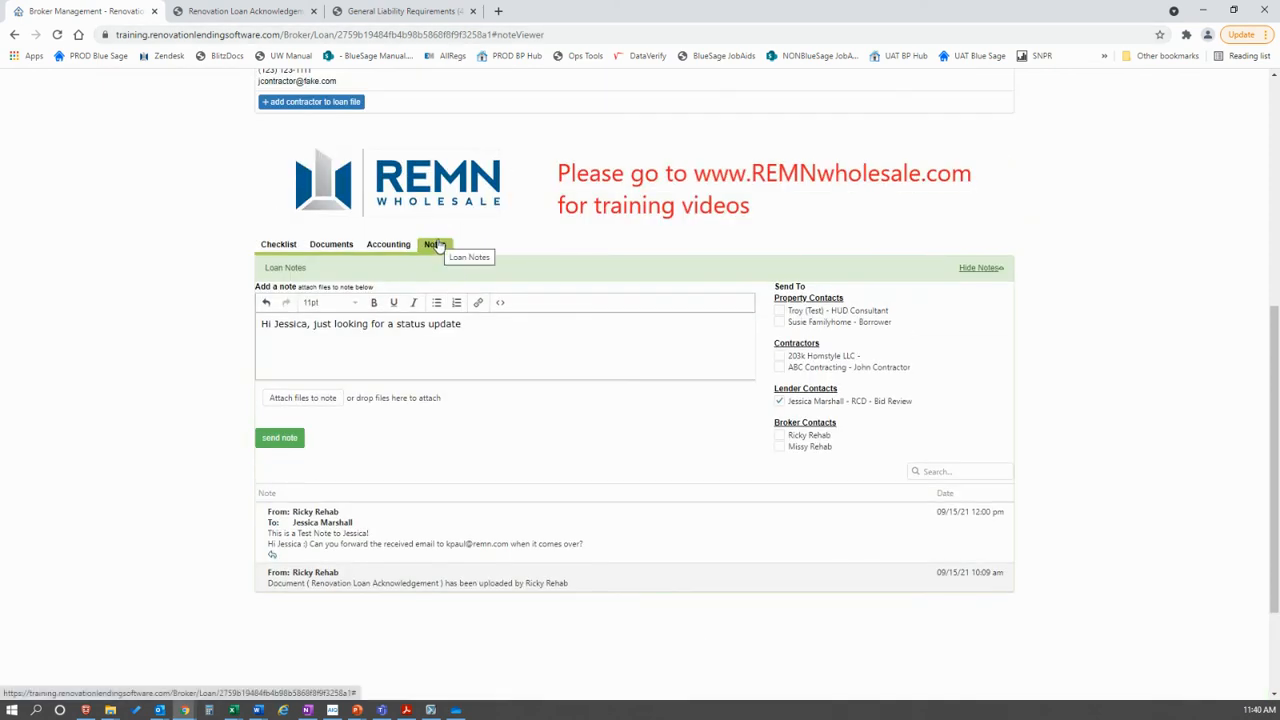